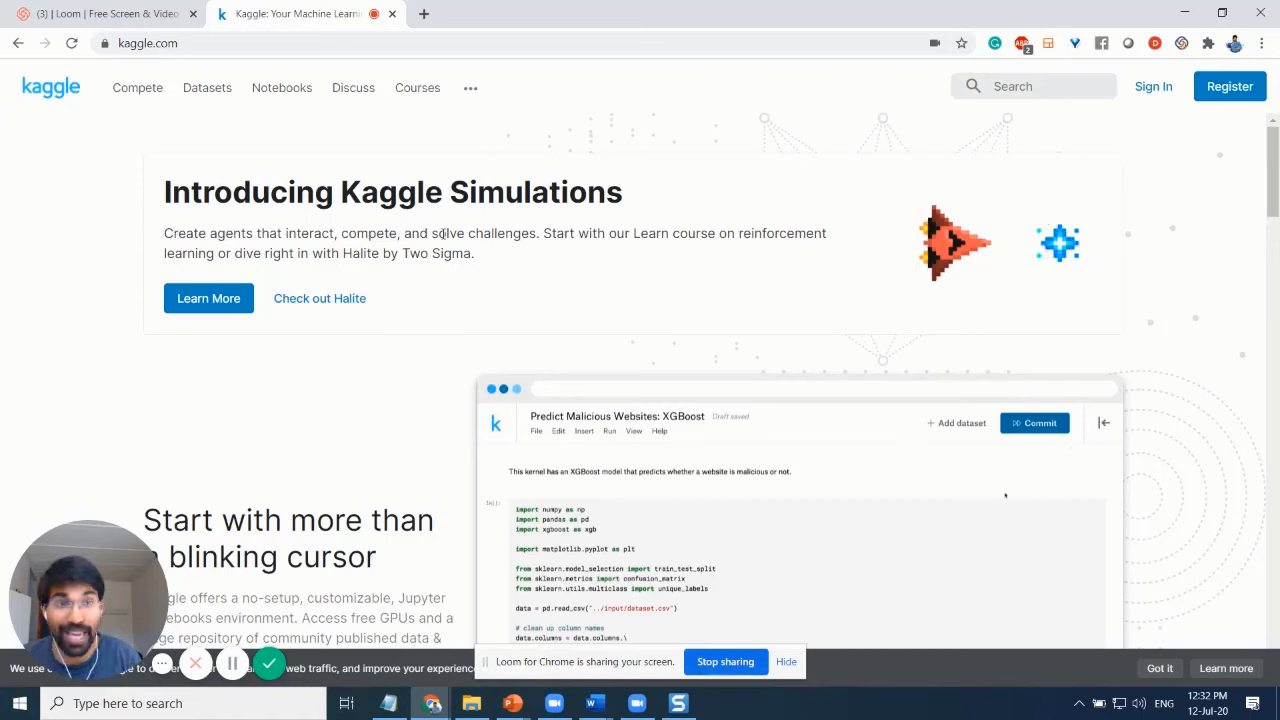
# Sign in to Kaggle with a Google account and land on the personalized home newsfeed
pyautogui.scroll(-3)
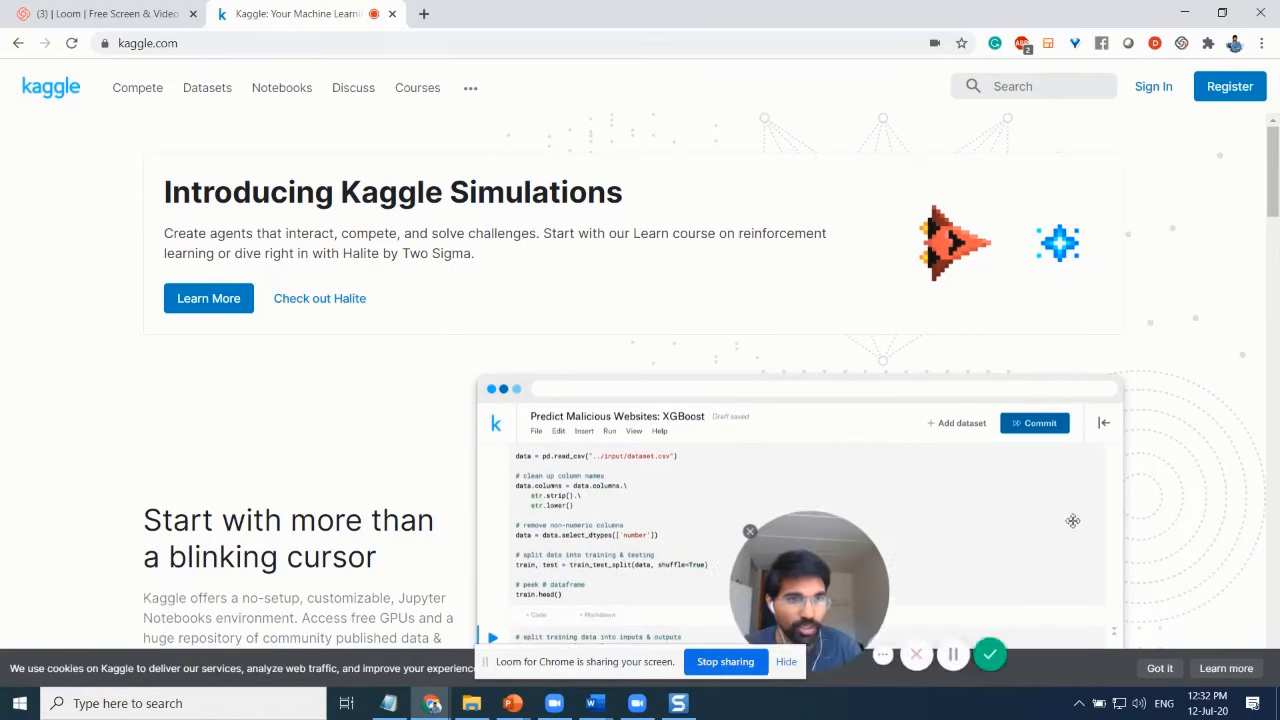
pyautogui.moveTo(810, 590); pyautogui.dragTo(1170, 550)
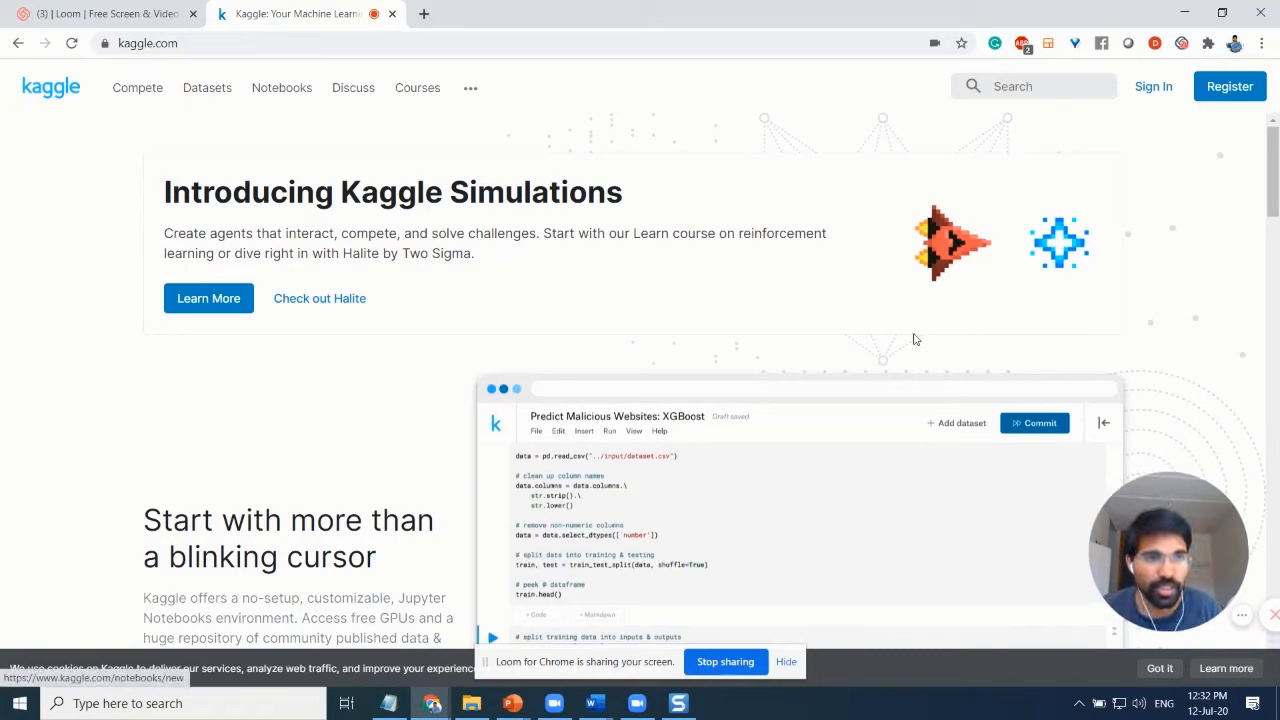
pyautogui.moveTo(1194, 121)
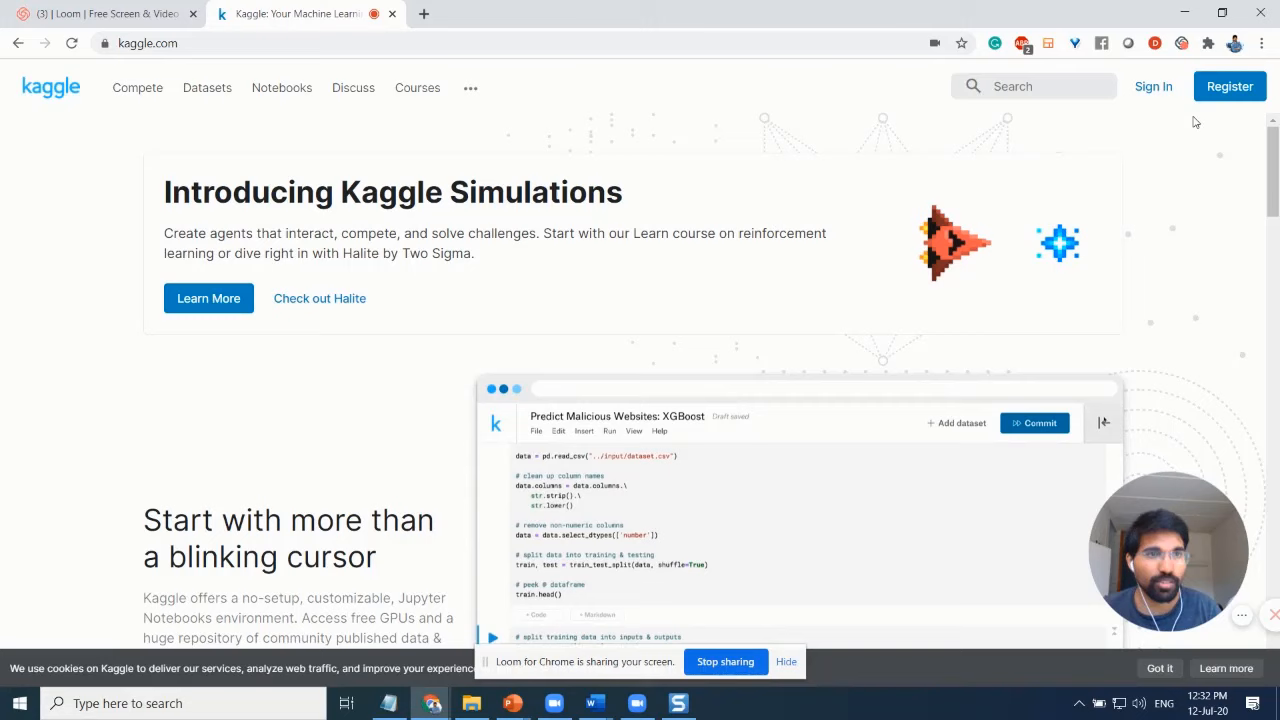
pyautogui.click(1103, 422)
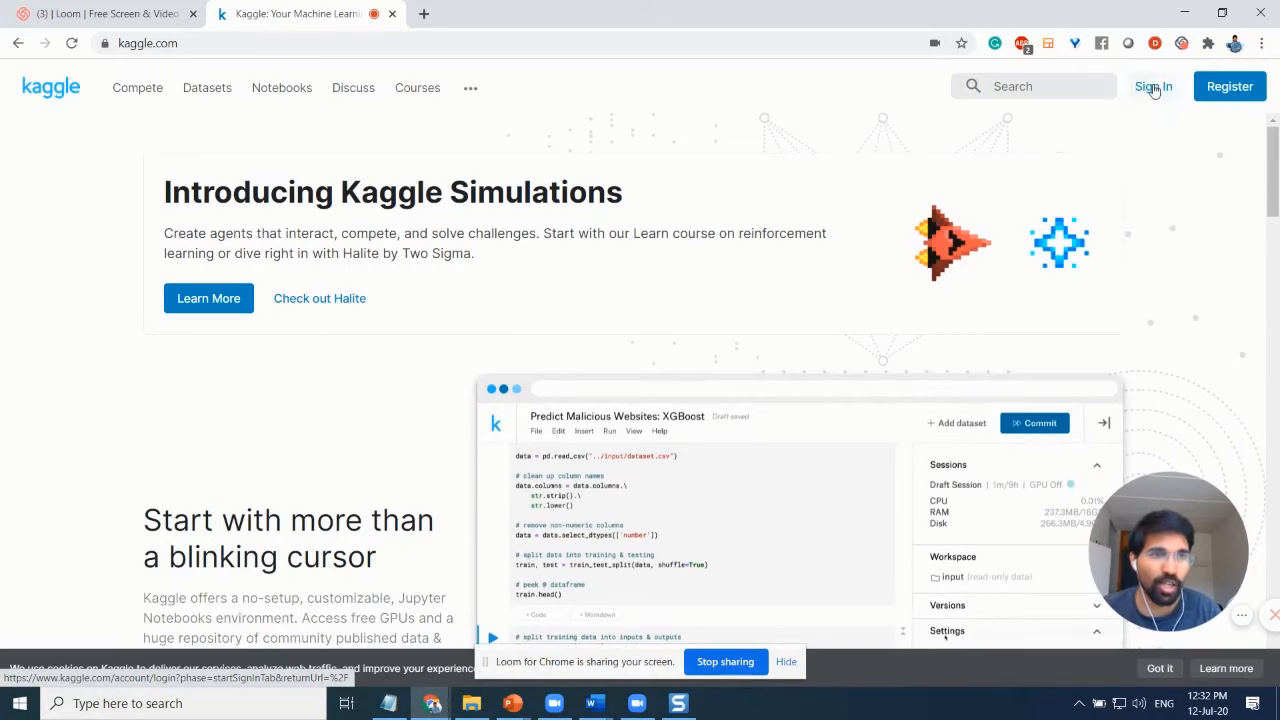
pyautogui.click(1152, 86)
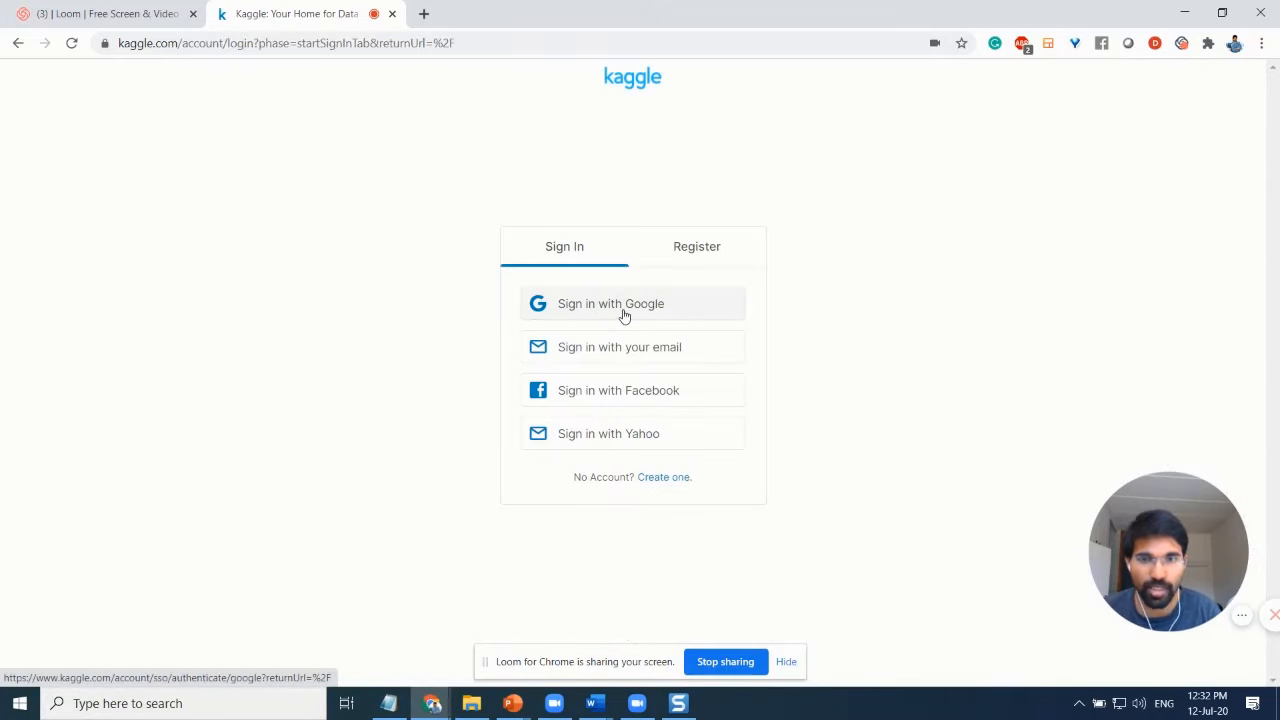
pyautogui.click(611, 303)
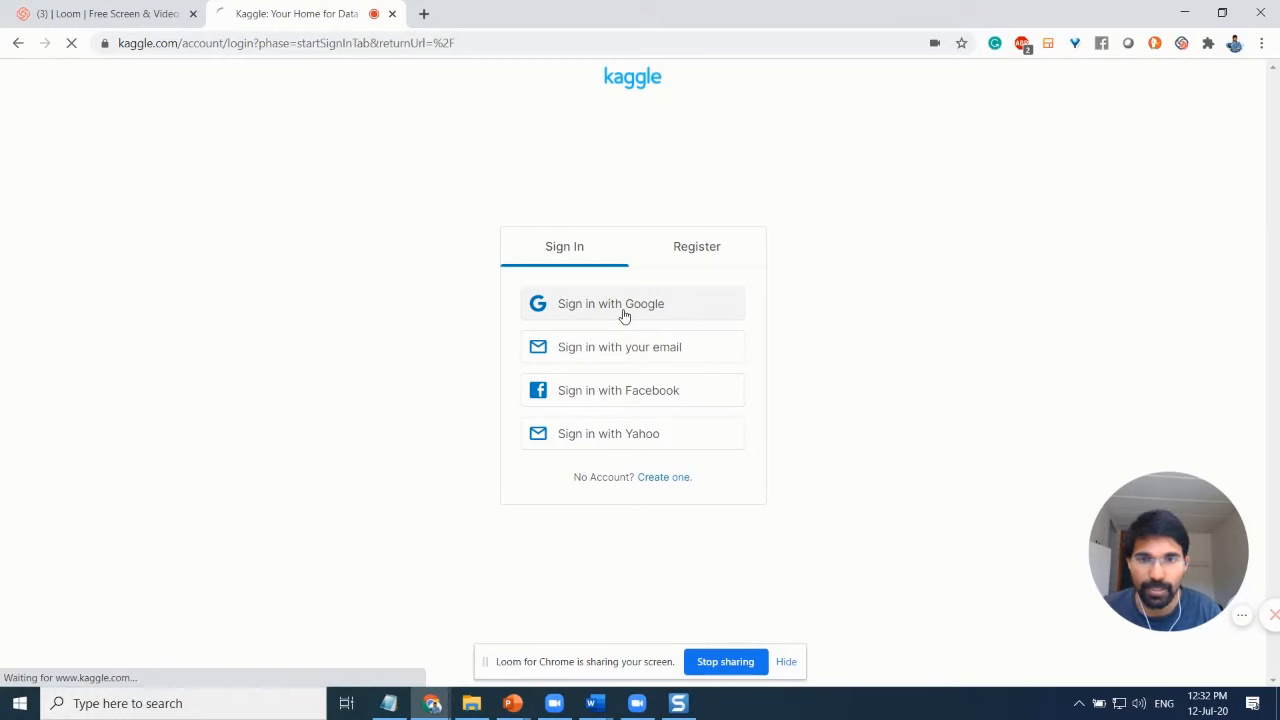
pyautogui.click(611, 303)
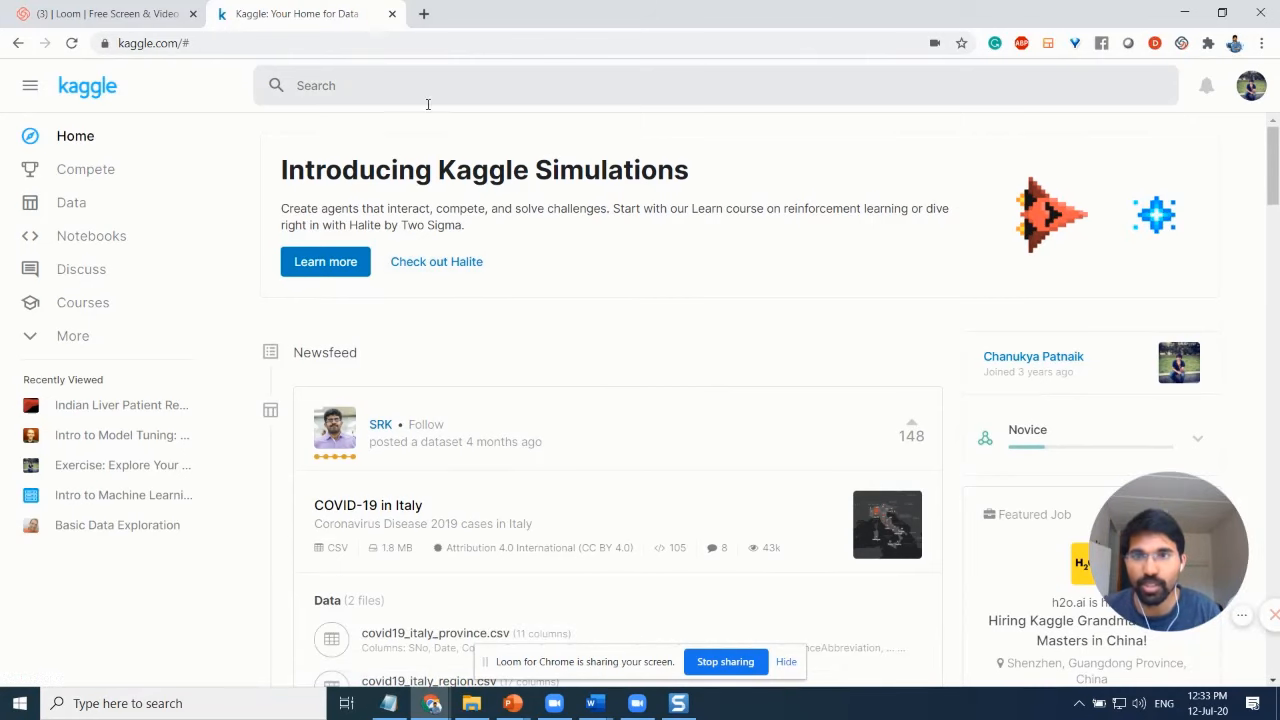
pyautogui.scroll(-3)
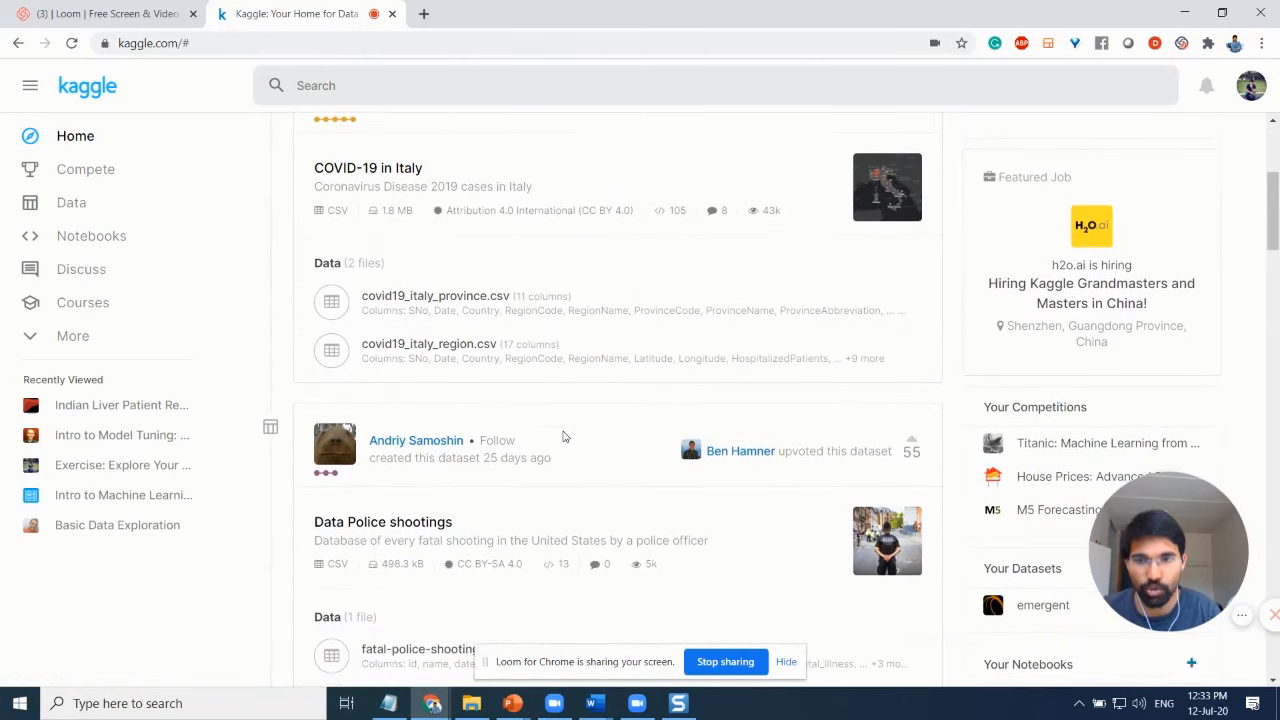
pyautogui.scroll(-3)
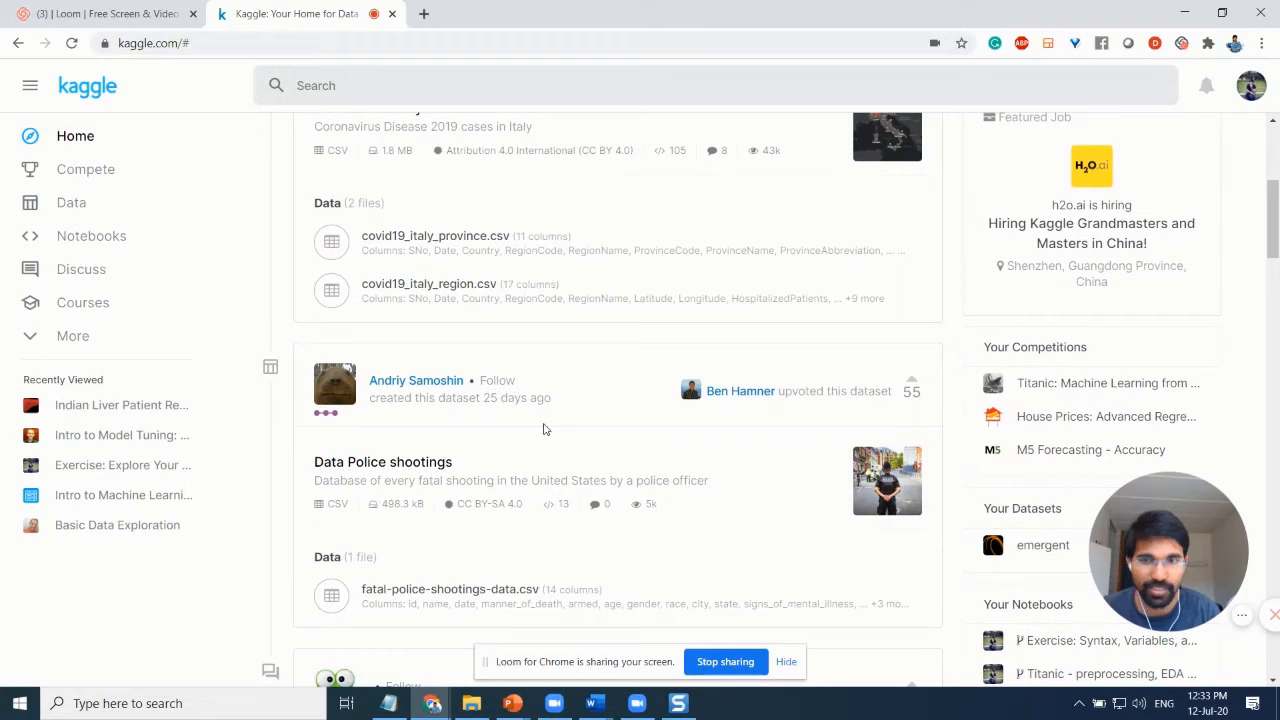
pyautogui.scroll(3)
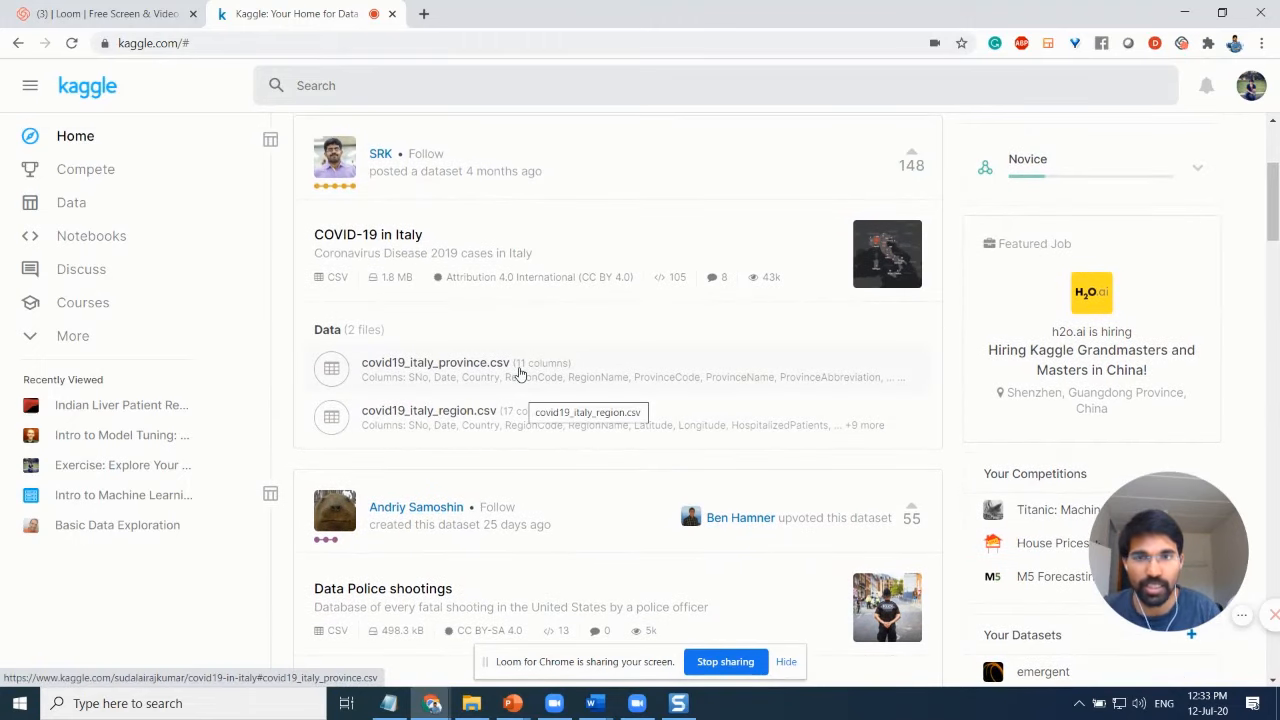
pyautogui.moveTo(489, 300)
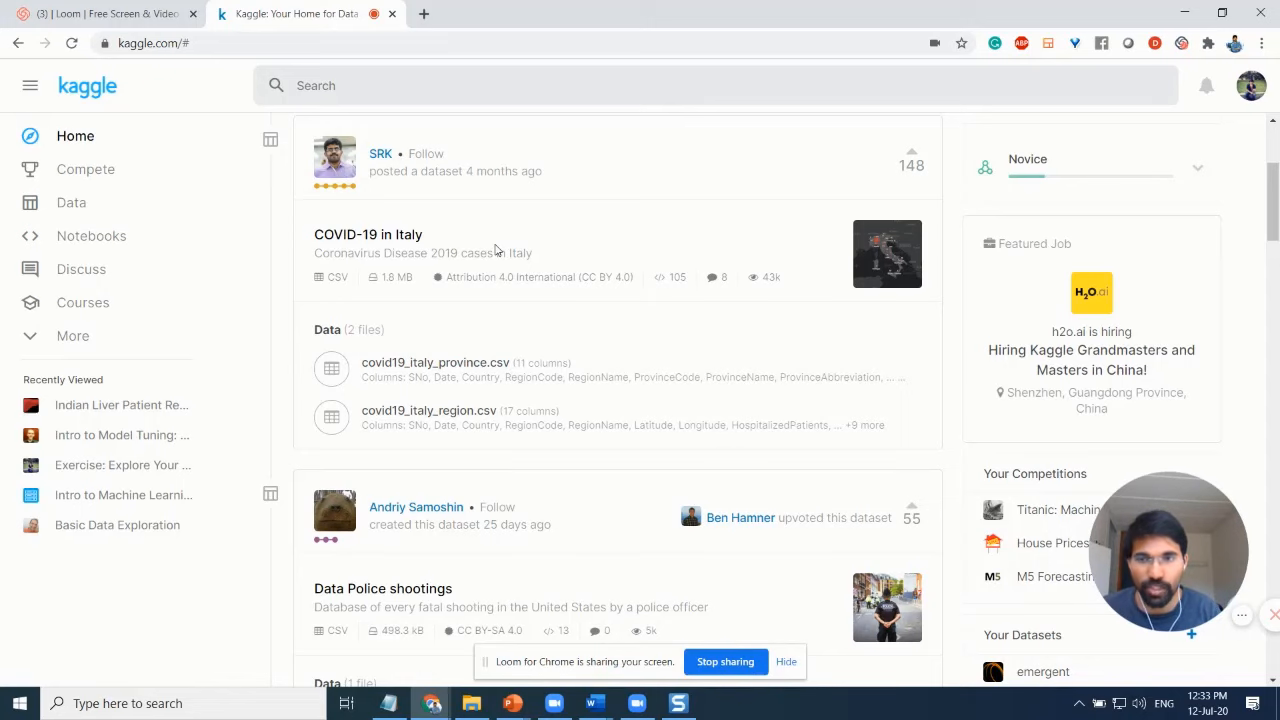
pyautogui.scroll(3)
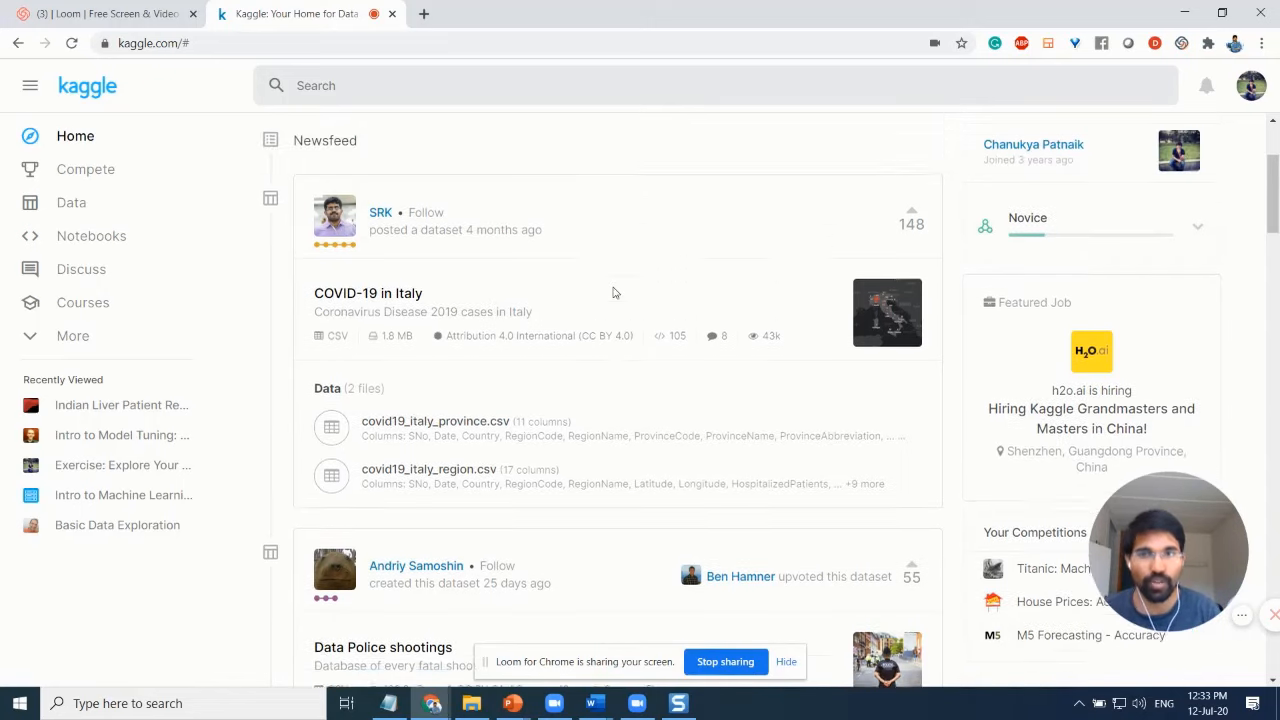
pyautogui.scroll(3)
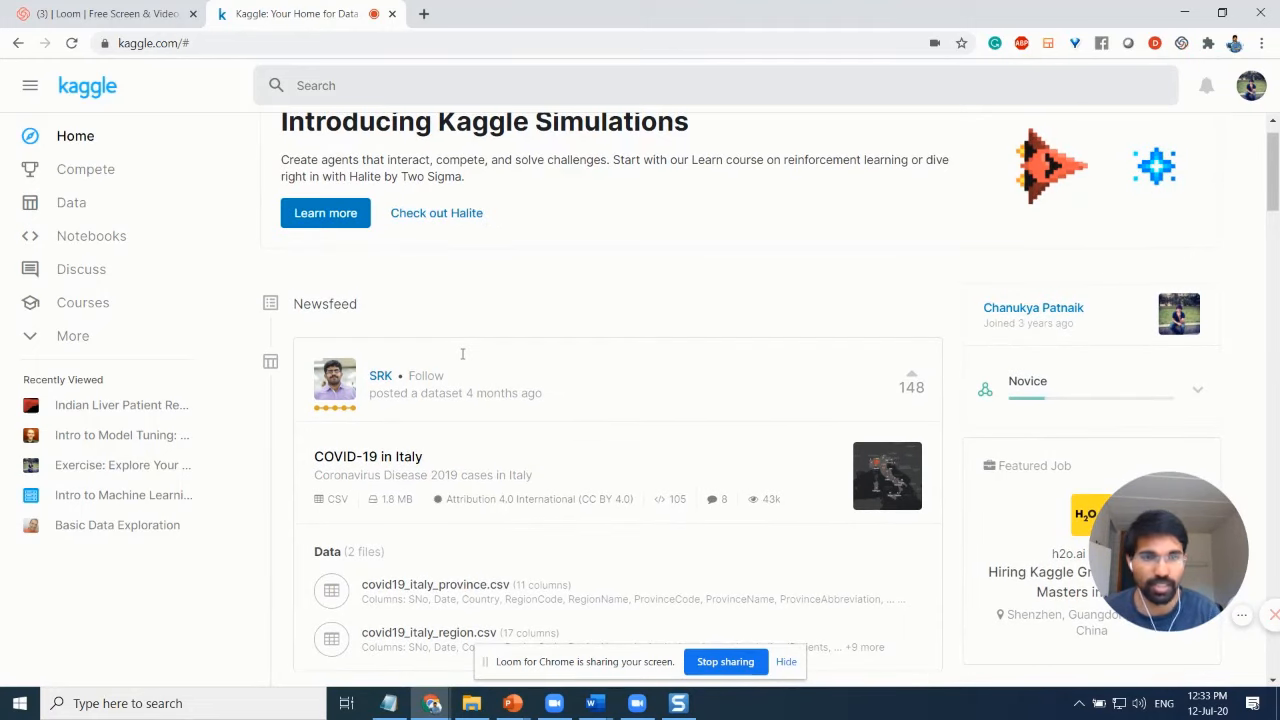
pyautogui.scroll(3)
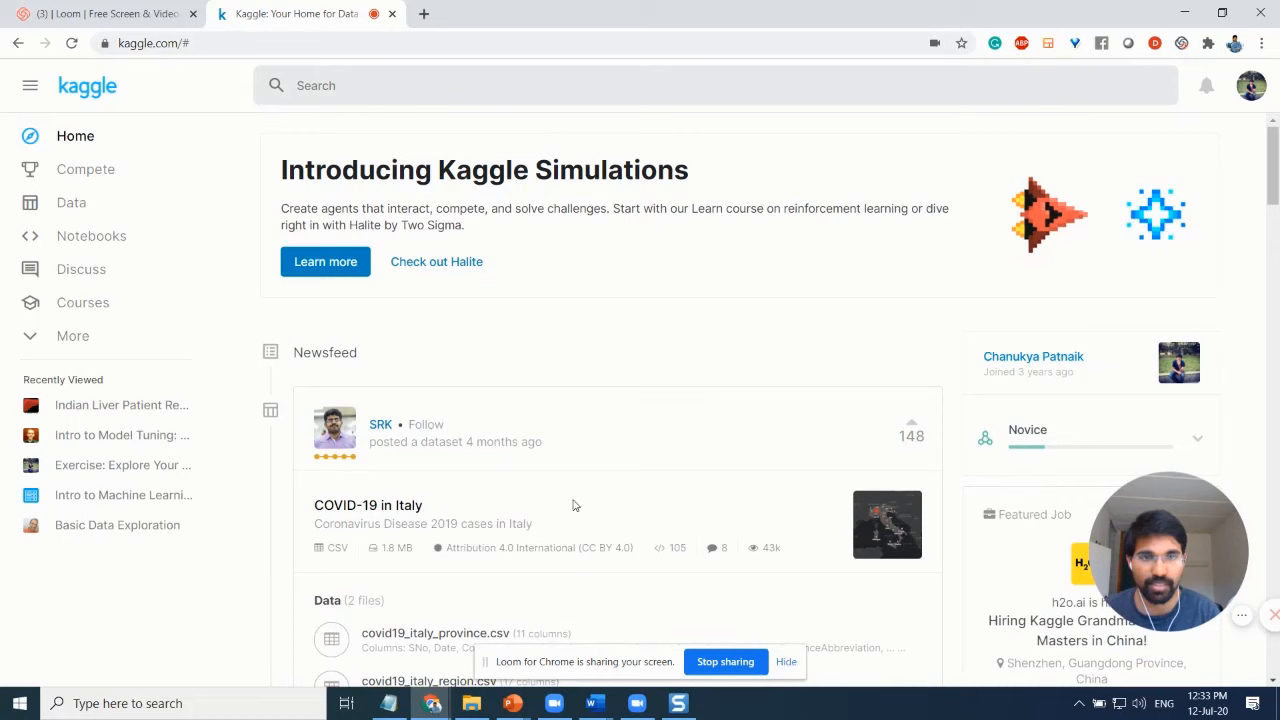
pyautogui.moveTo(611, 355)
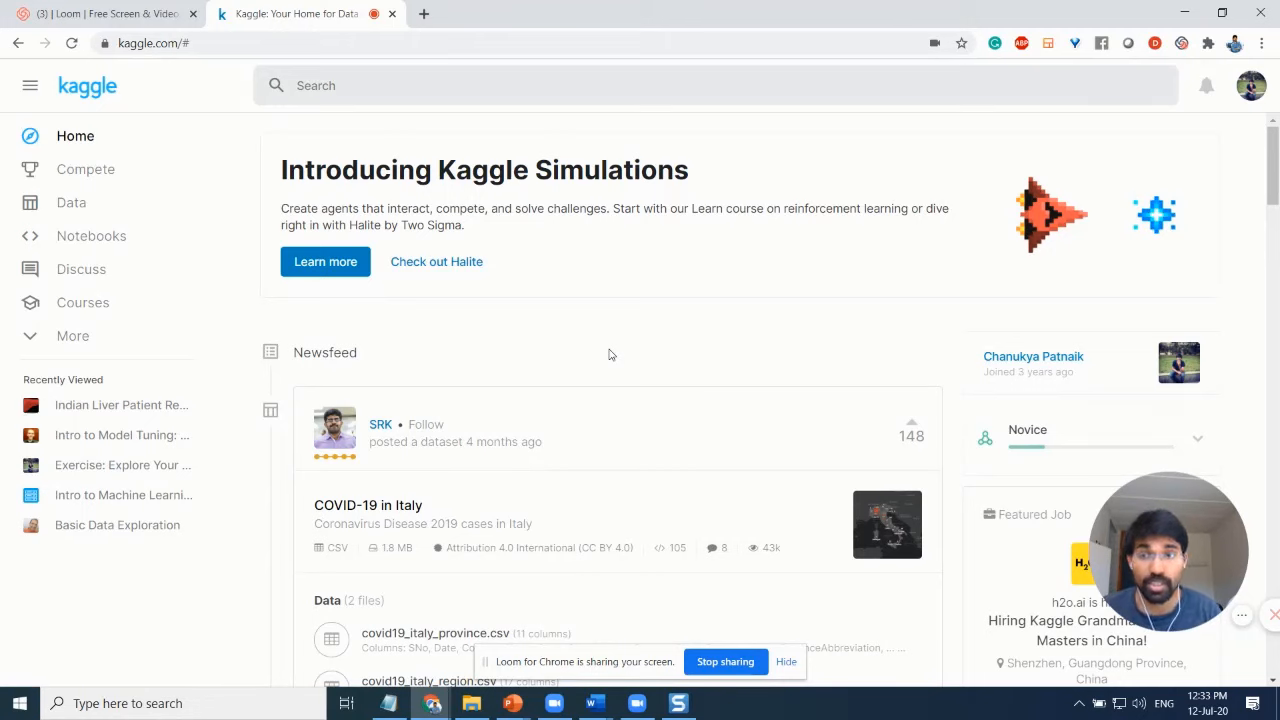
# Search Kaggle for 'indian liver' to list matching datasets like Indian Liver Patient Records
pyautogui.click(558, 85)
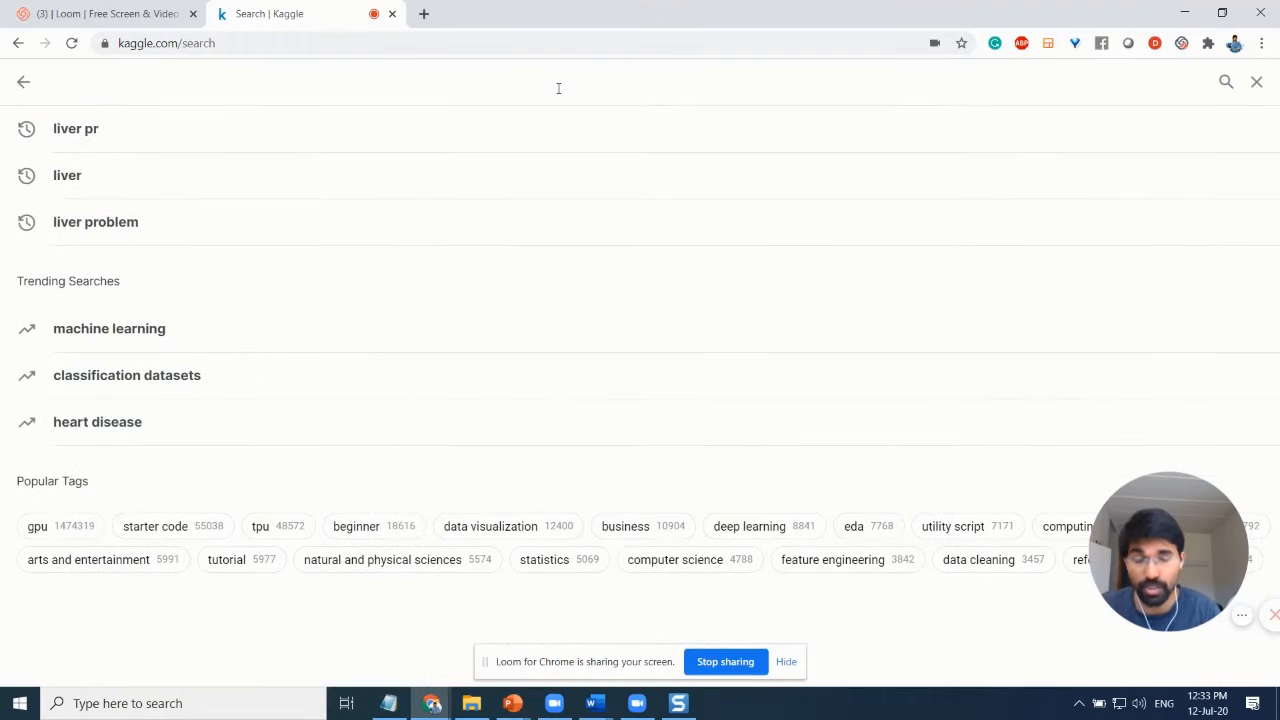
pyautogui.write('indian')
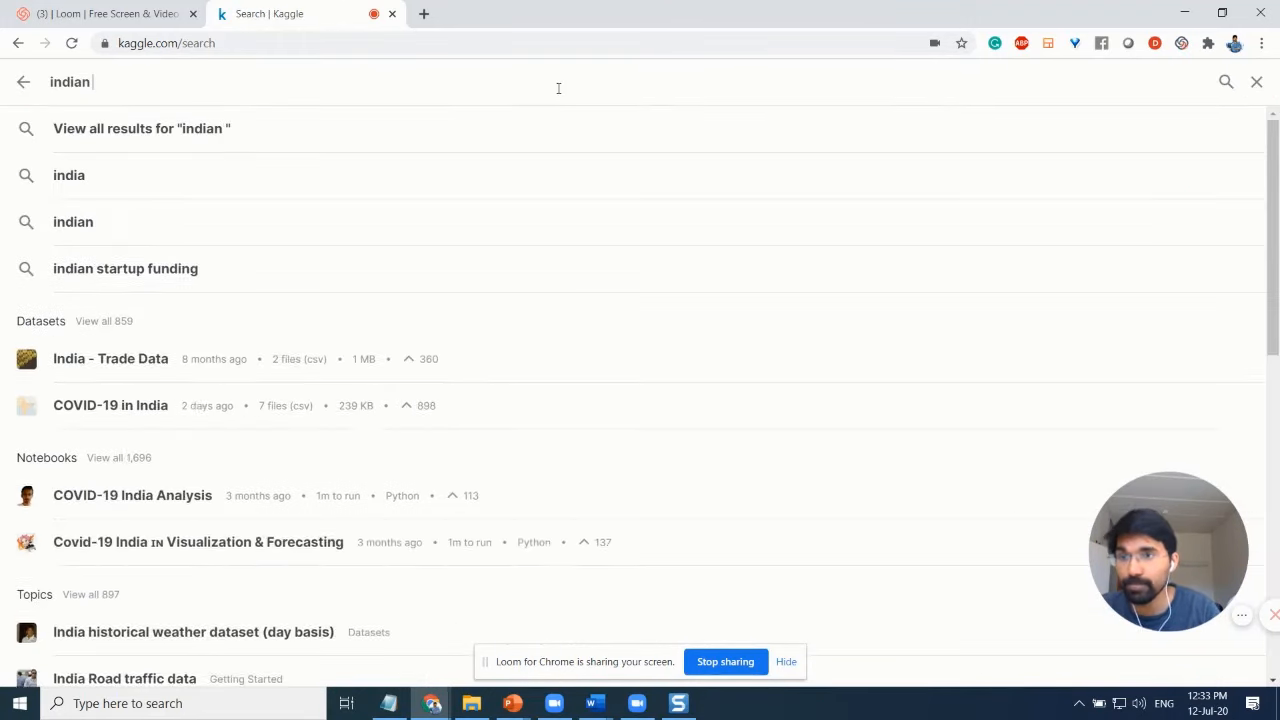
pyautogui.write('liver')
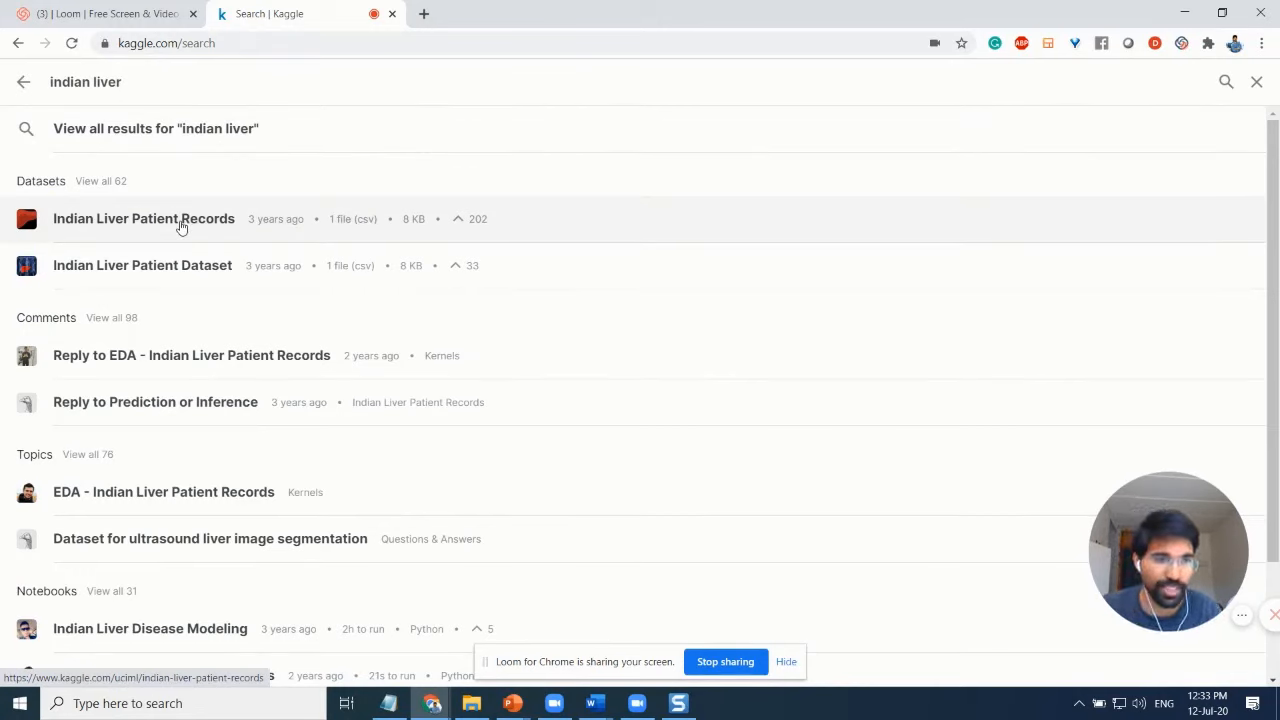
# Open the Indian Liver Patient Records dataset from the suggestions and scroll its description
pyautogui.click(144, 218)
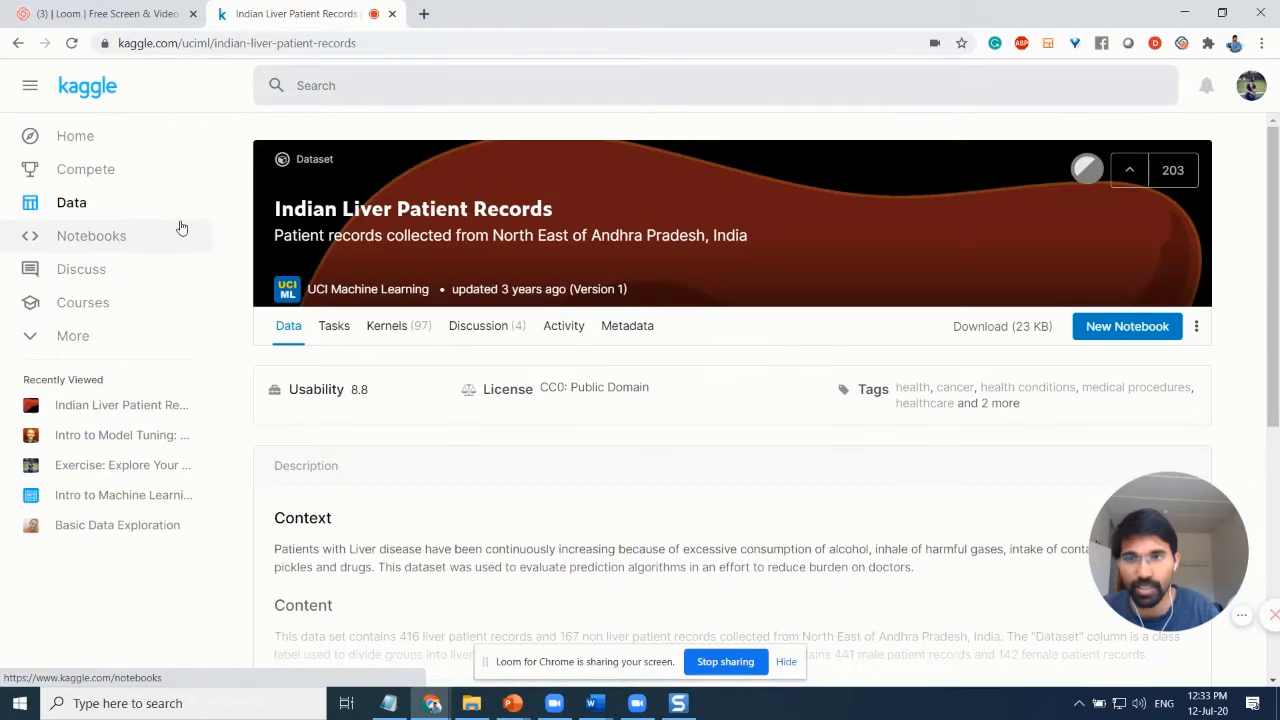
pyautogui.moveTo(458, 266)
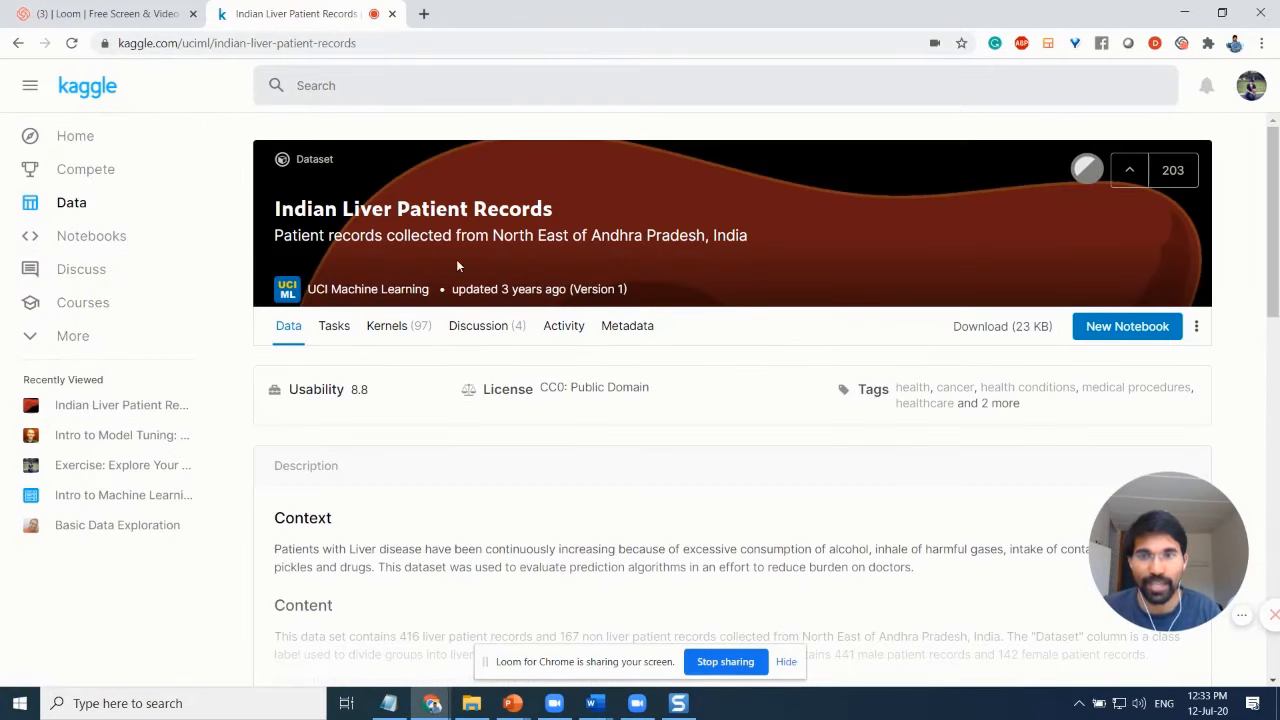
pyautogui.scroll(-3)
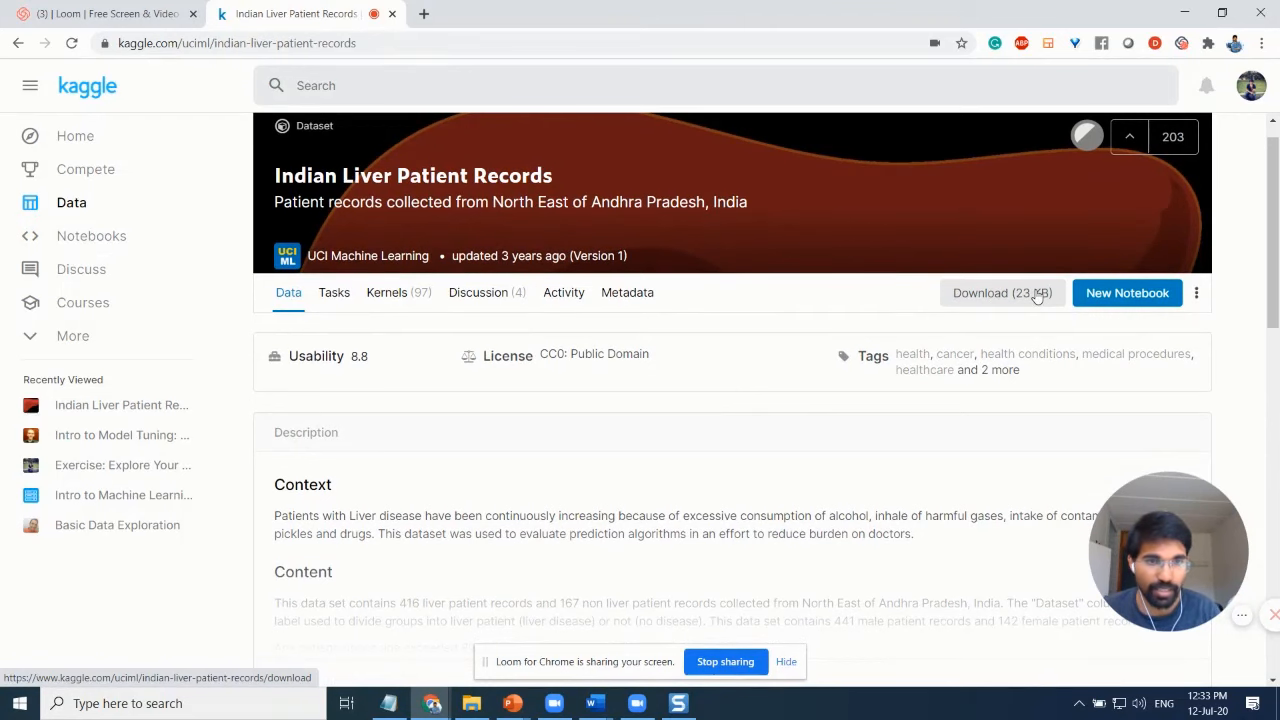
# Download the Indian Liver Patient Records dataset as a 23 KB zip file
pyautogui.click(1001, 292)
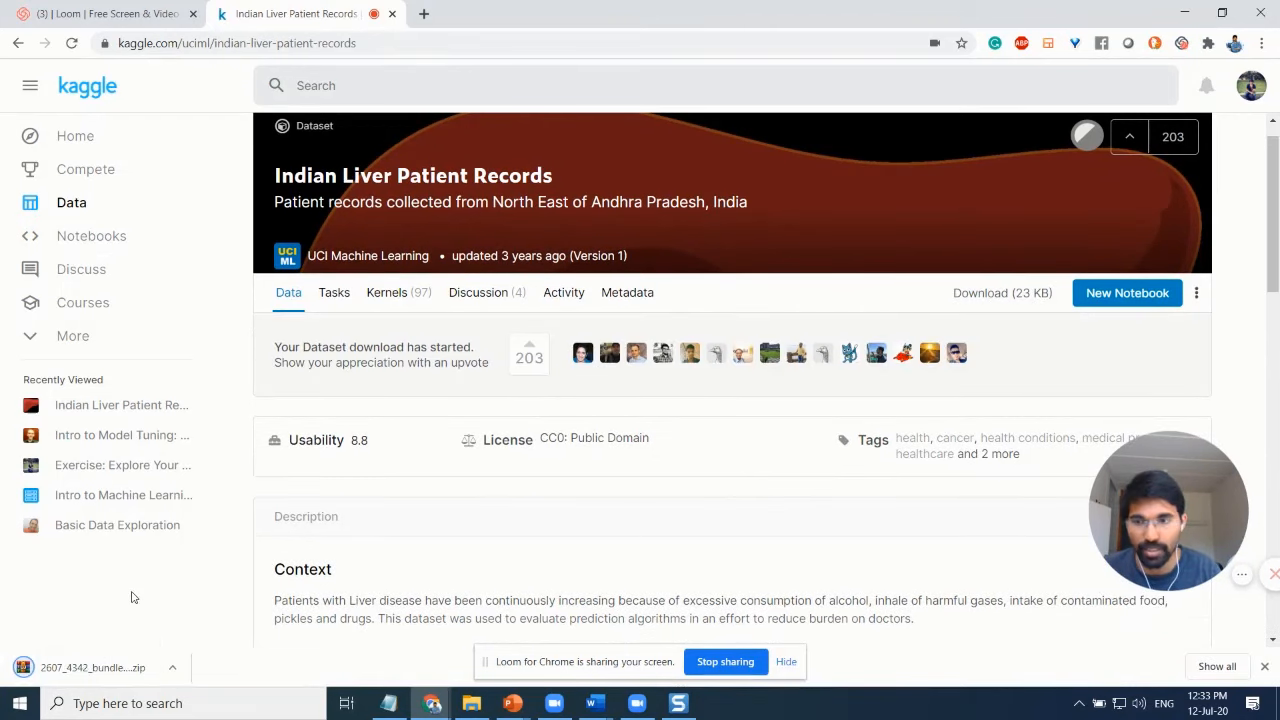
pyautogui.moveTo(518, 555)
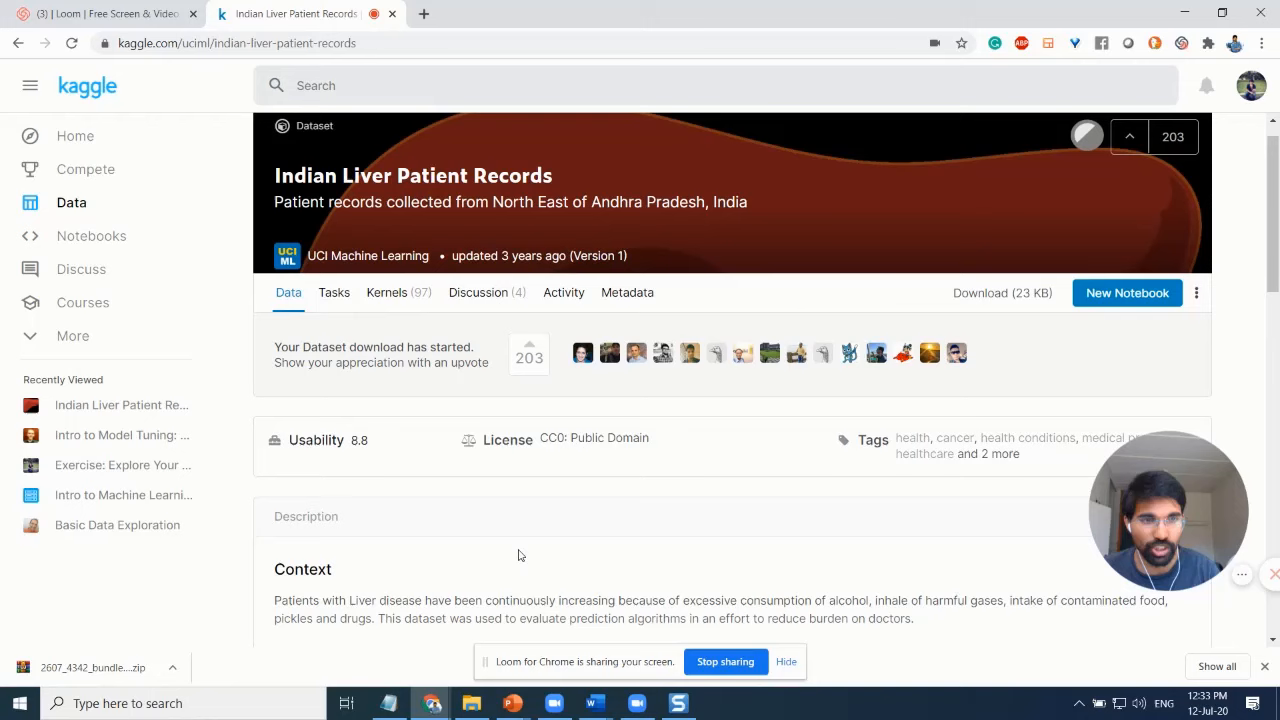
pyautogui.moveTo(812, 491)
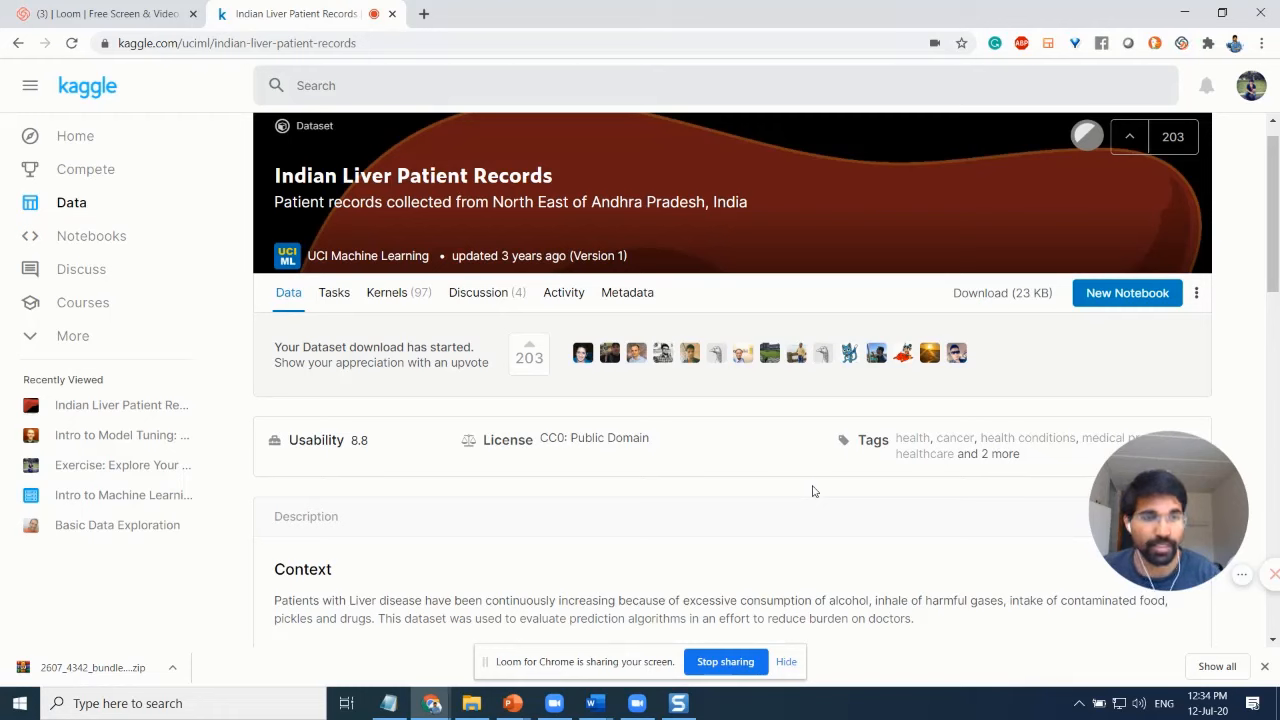
pyautogui.moveTo(848, 432)
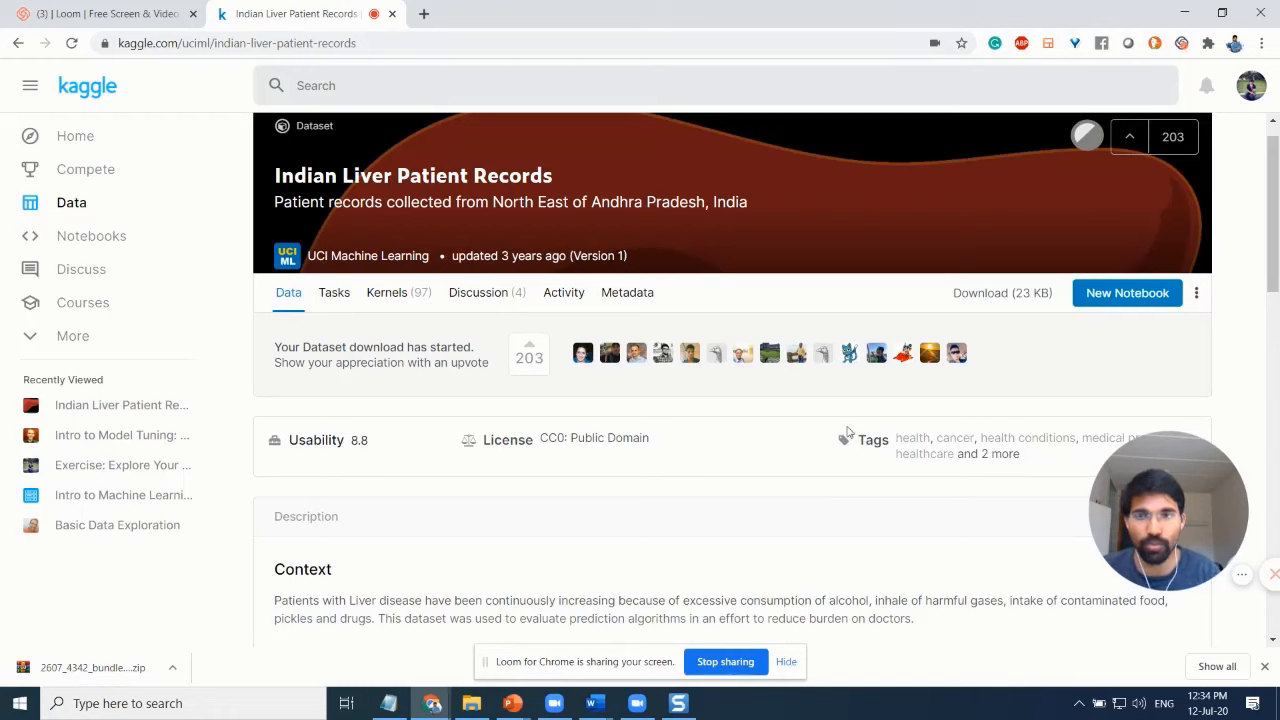
pyautogui.moveTo(950, 390)
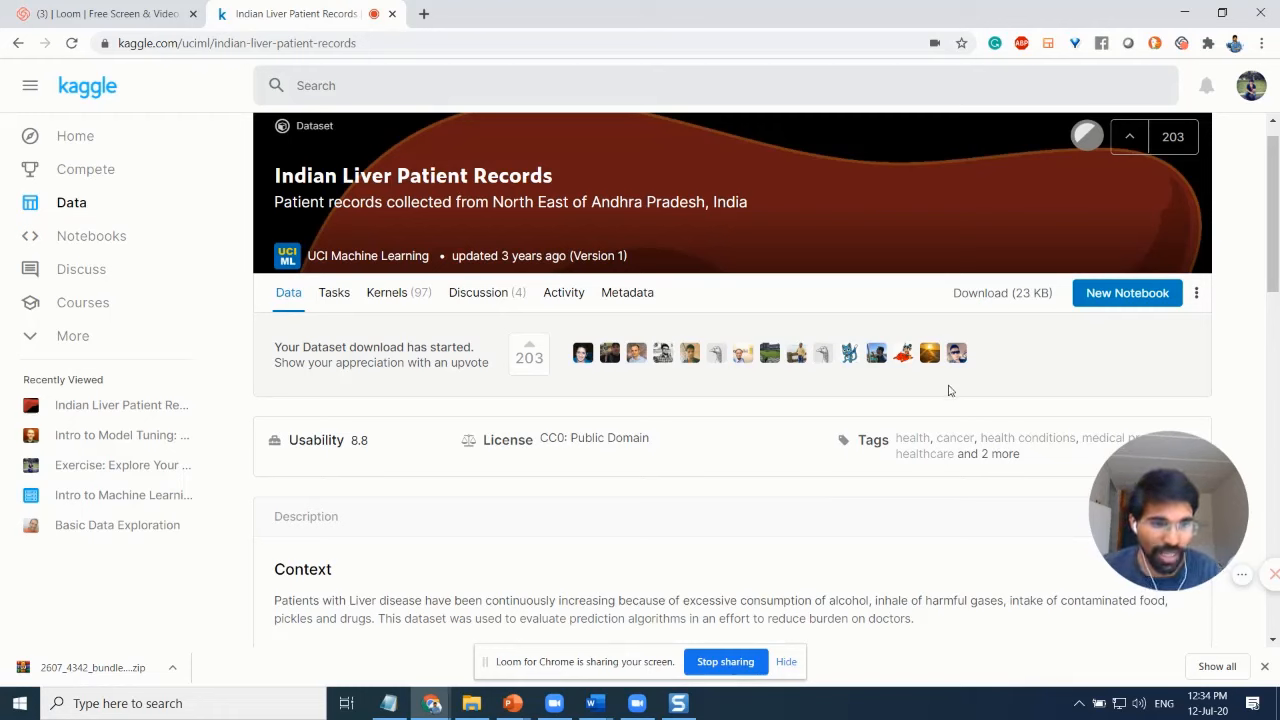
pyautogui.moveTo(1095, 347)
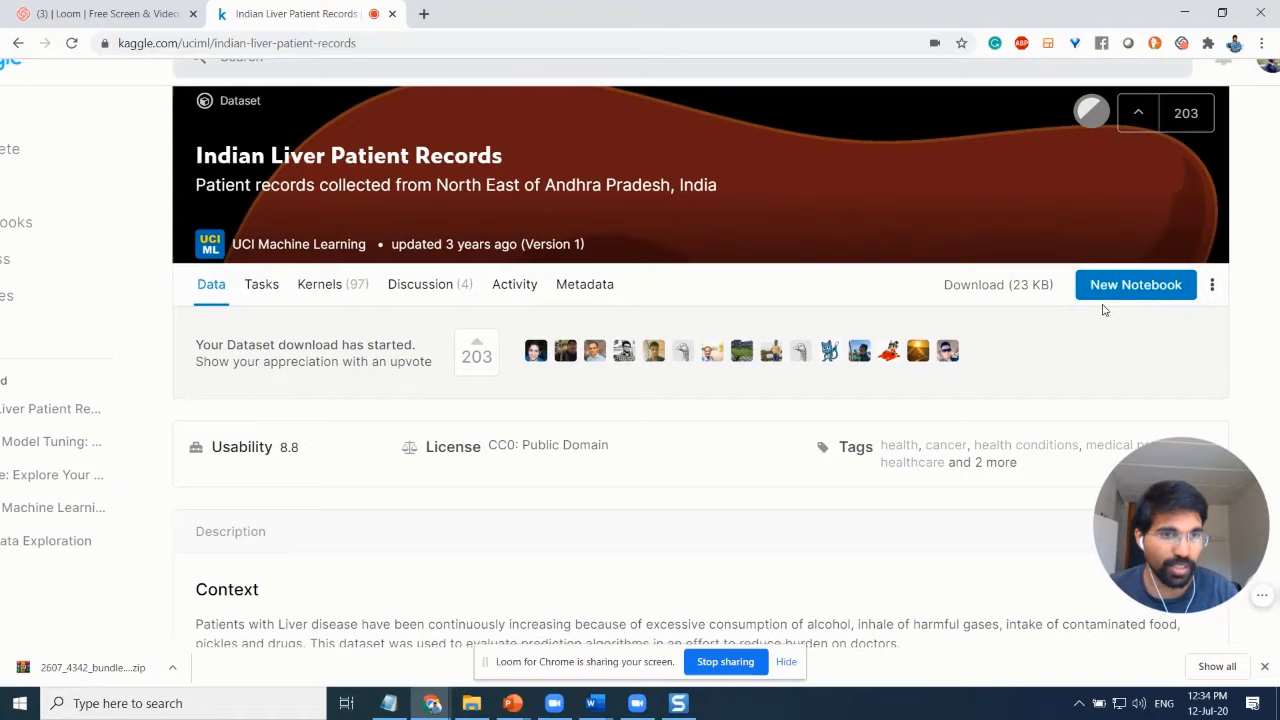
# Create a Python notebook of type Notebook with the liver patient dataset attached
pyautogui.click(1135, 284)
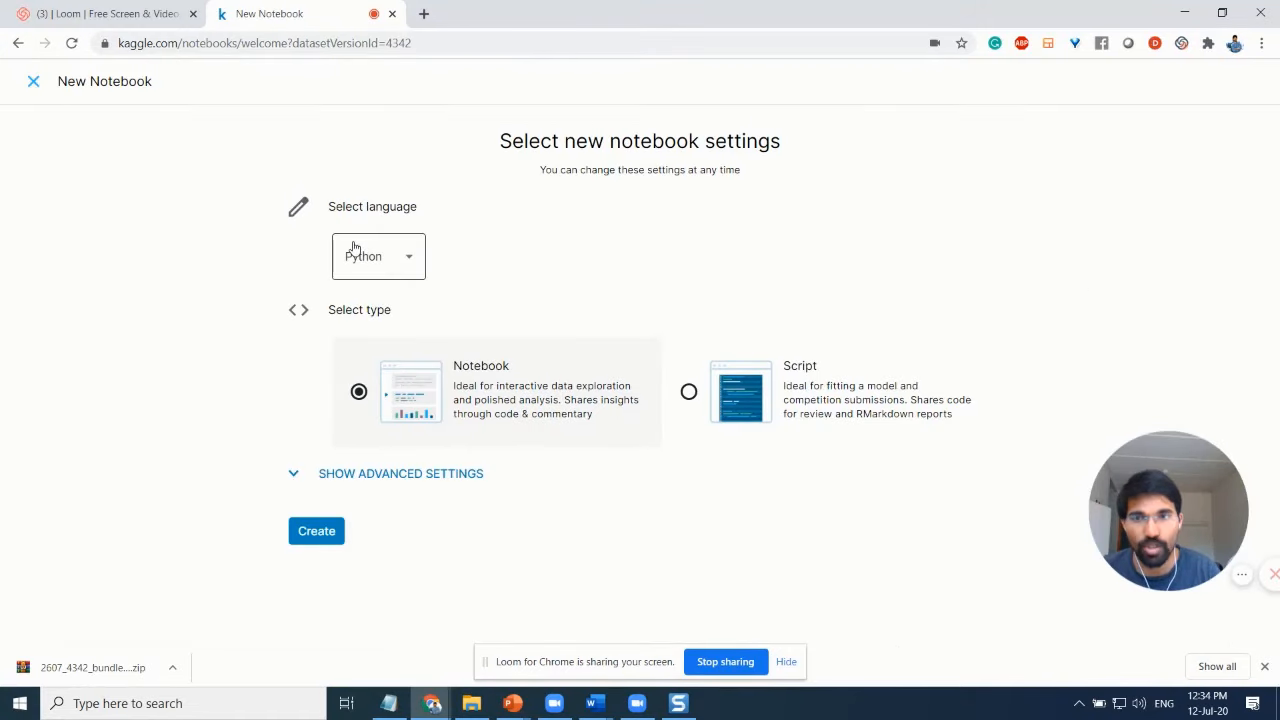
pyautogui.click(378, 256)
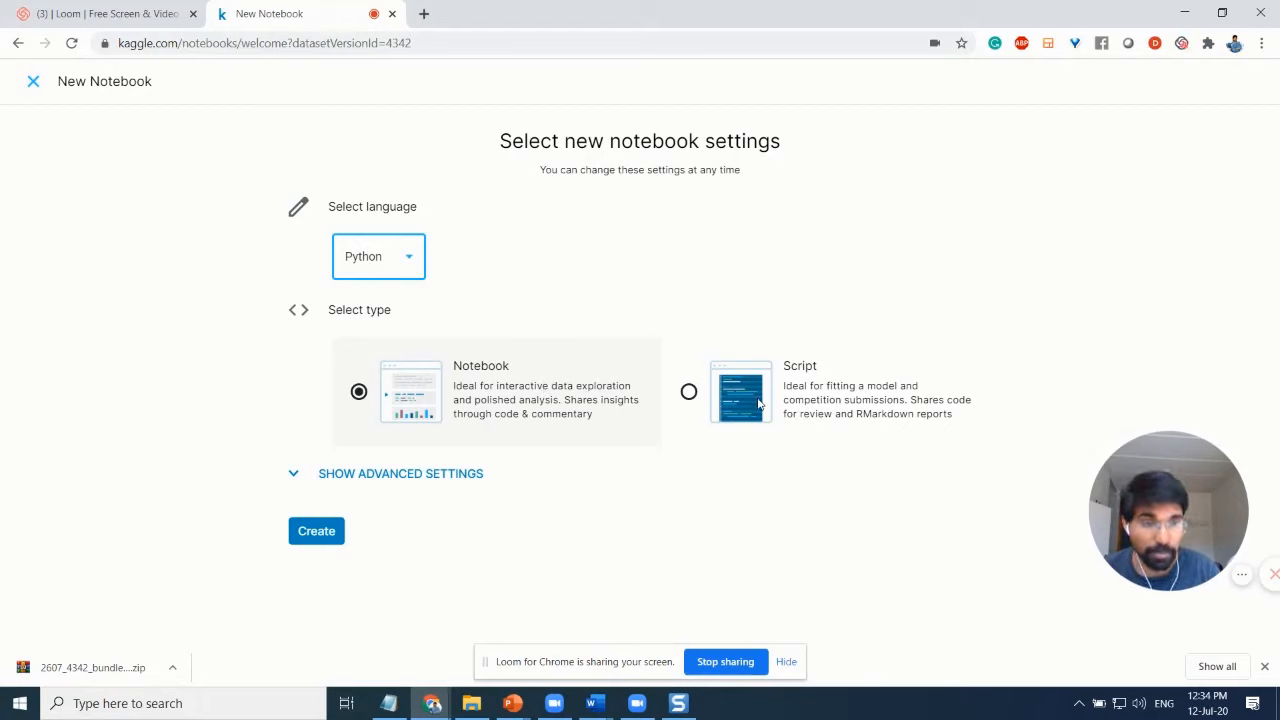
pyautogui.moveTo(465, 390)
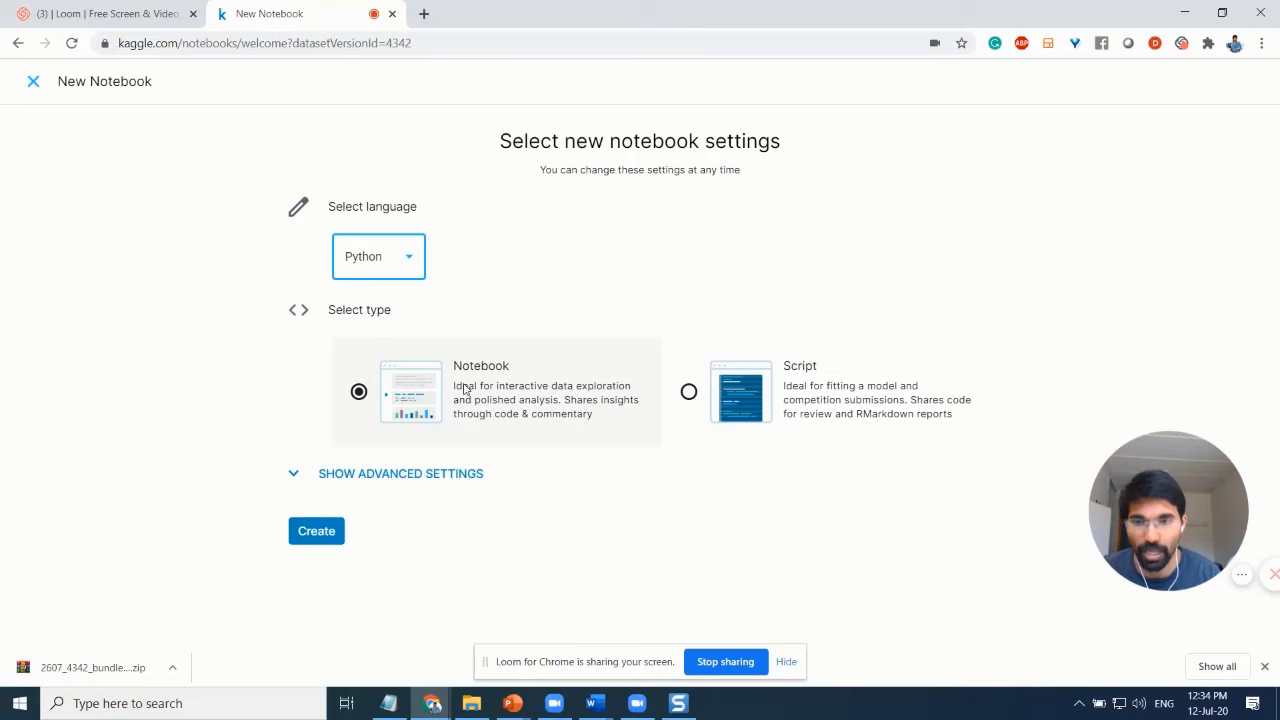
pyautogui.moveTo(405, 501)
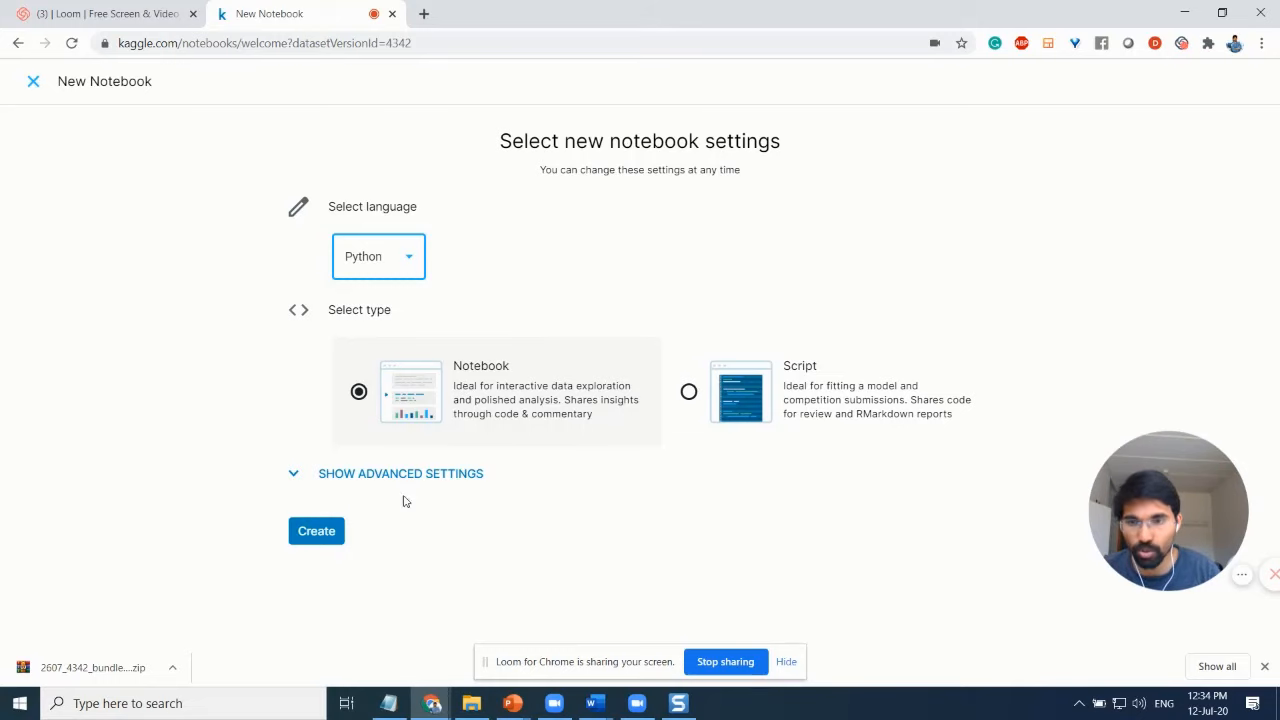
pyautogui.moveTo(384, 345)
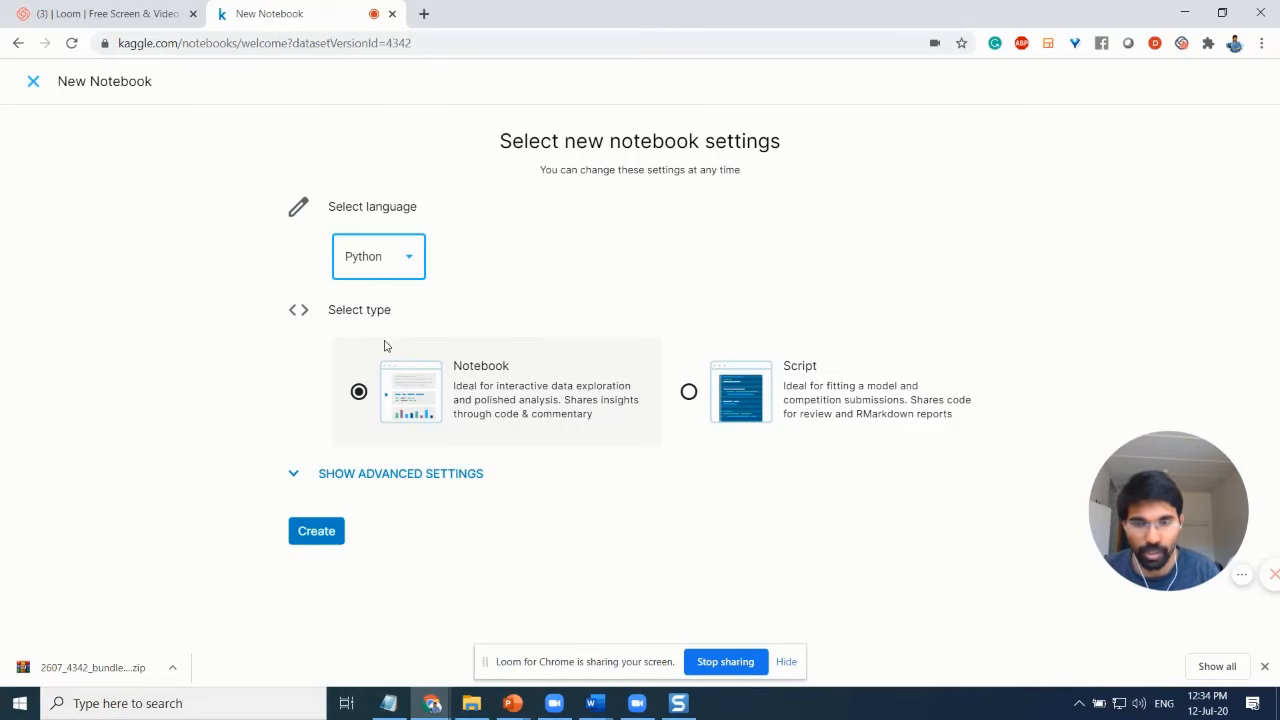
pyautogui.moveTo(316, 530)
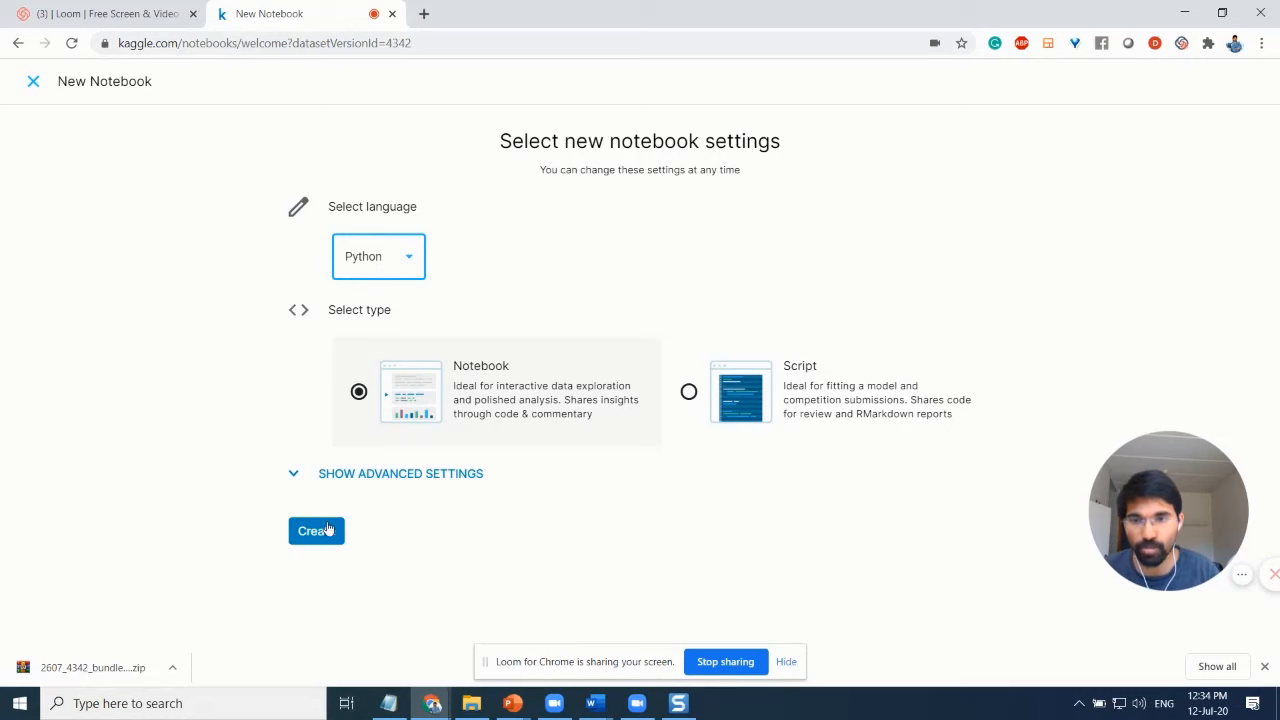
pyautogui.click(316, 531)
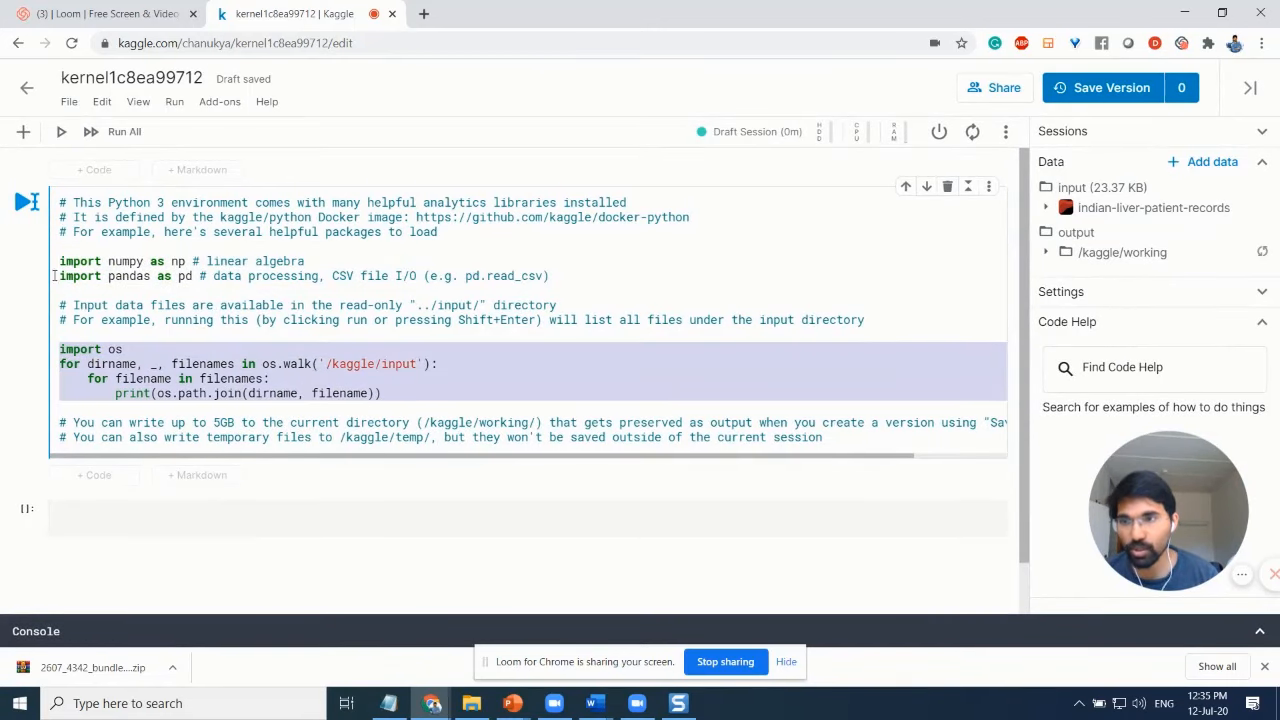
# Run the starter cell listing input files, then write data = pd.read_csv('') in a new cell
pyautogui.click(60, 131)
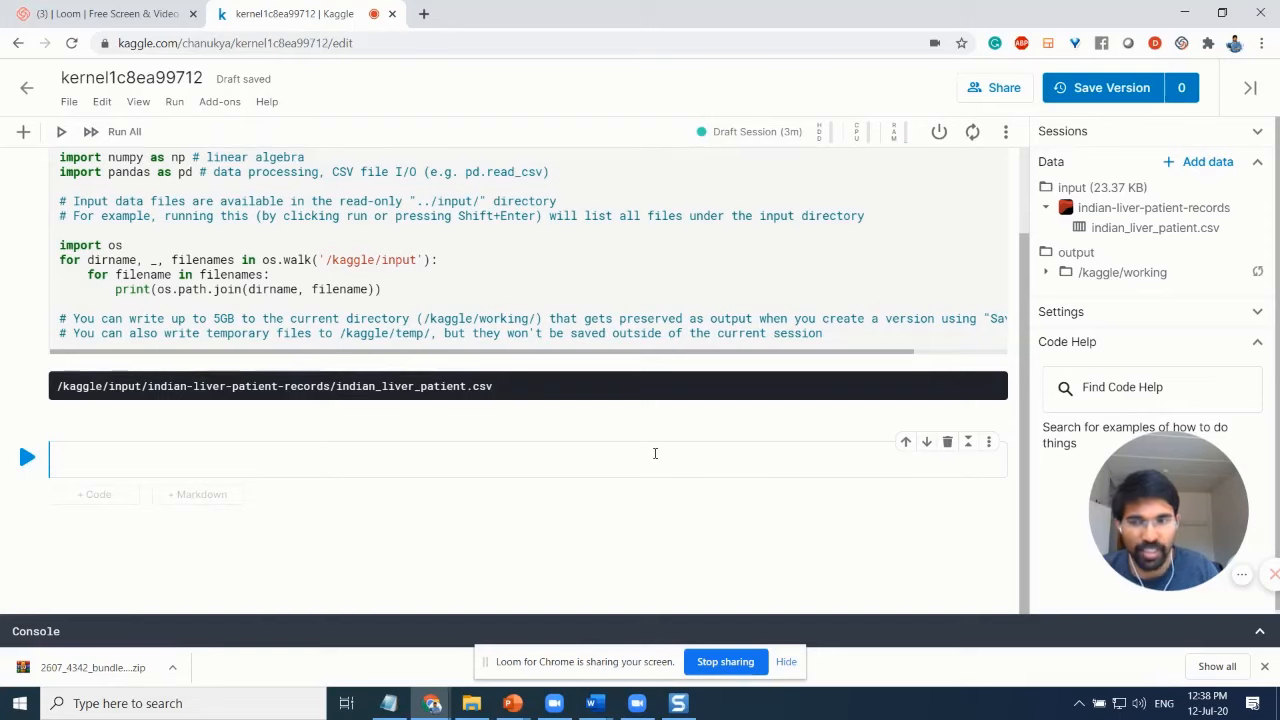
pyautogui.write('da')
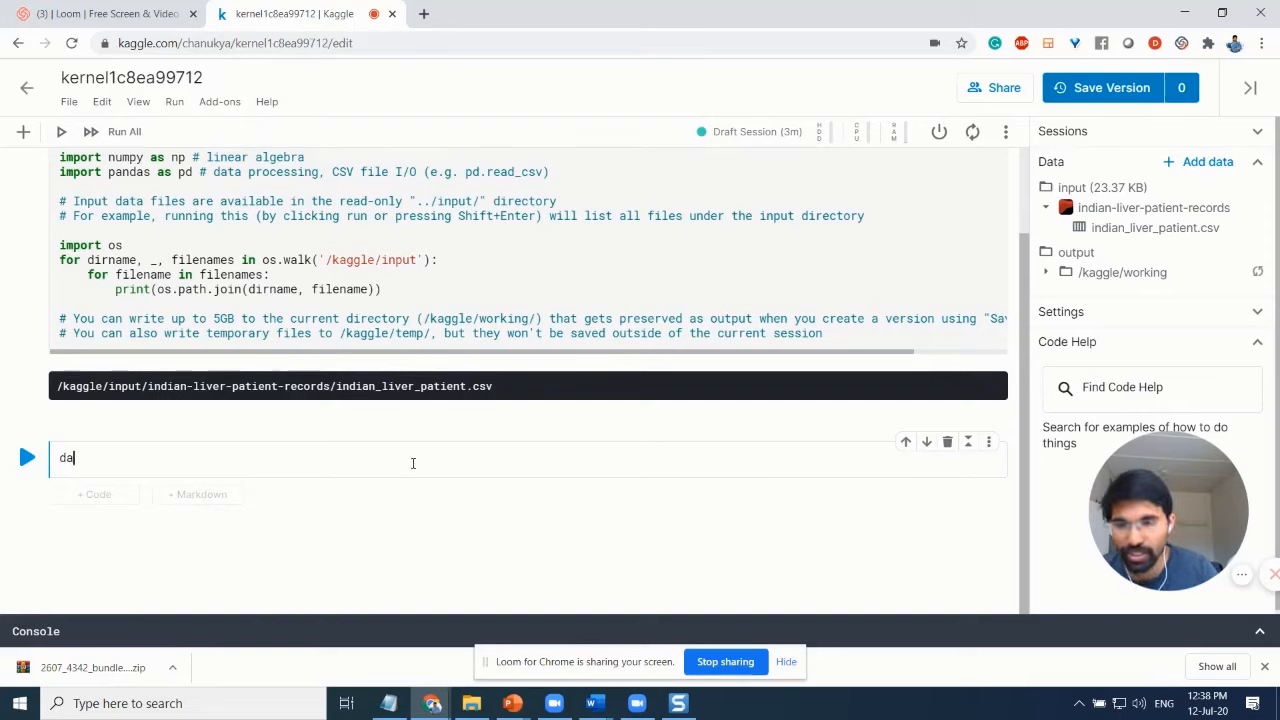
pyautogui.write('ta =')
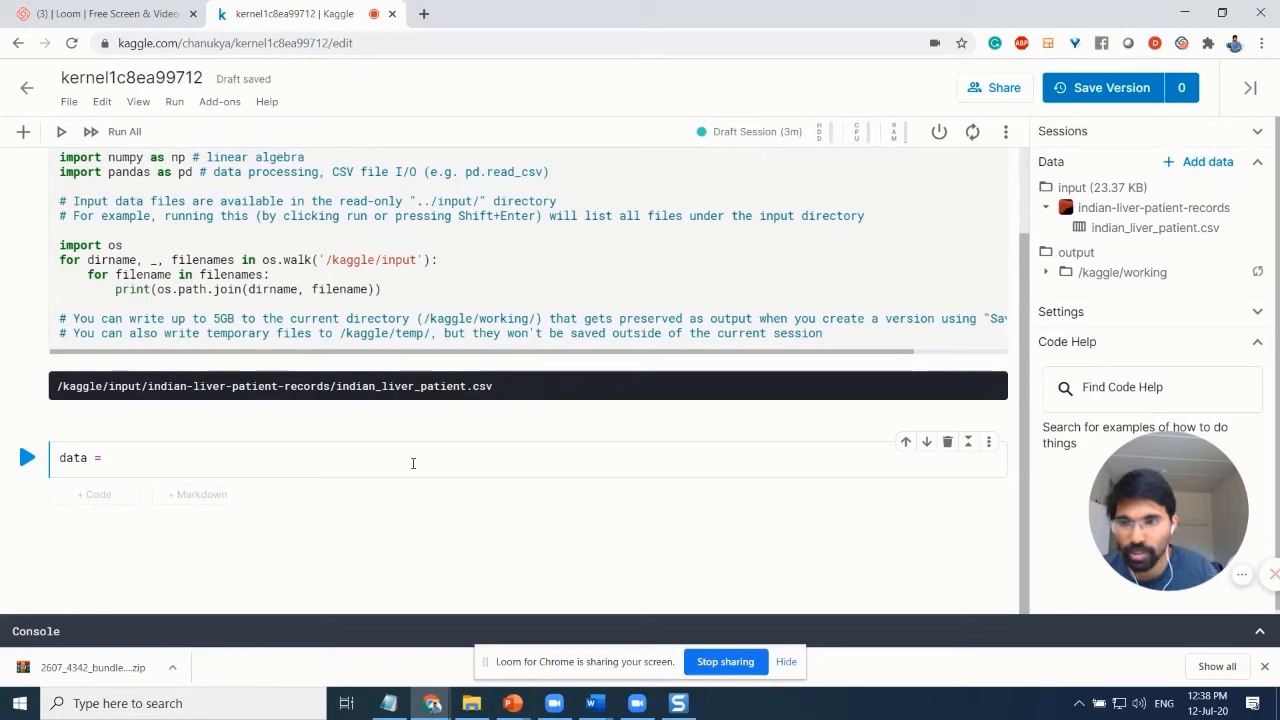
pyautogui.click(110, 458)
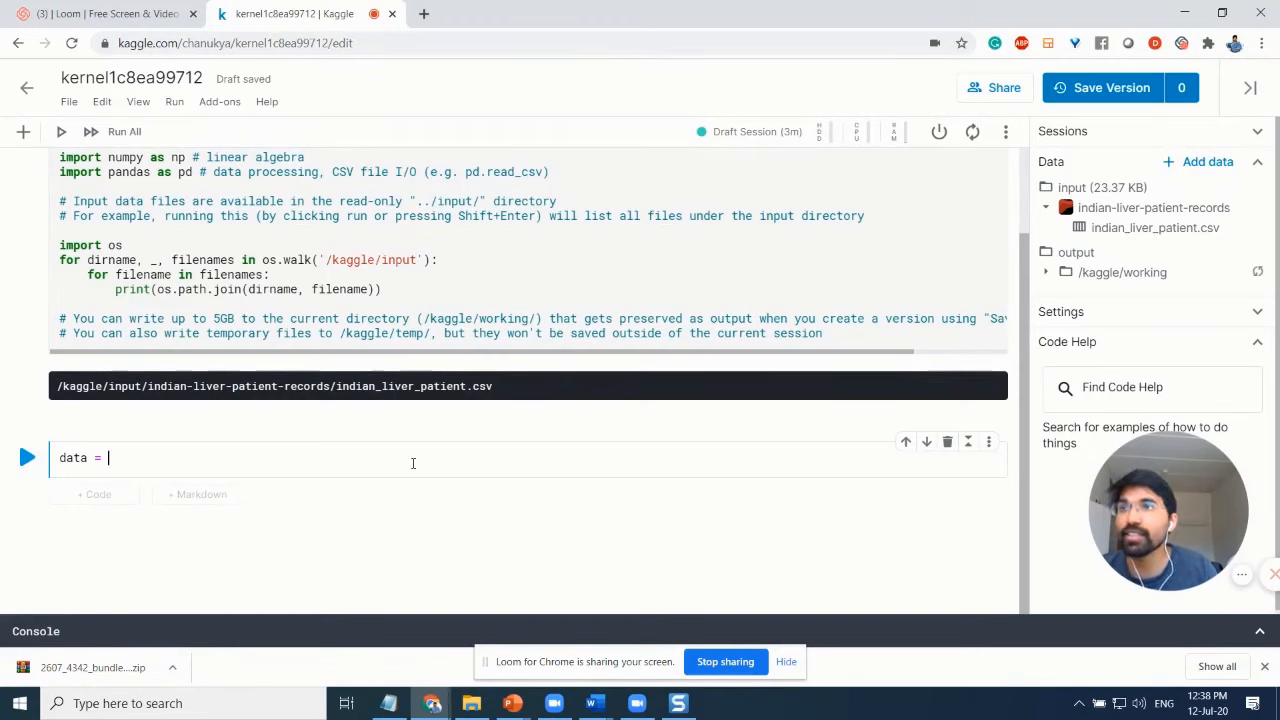
pyautogui.write('pd.re')
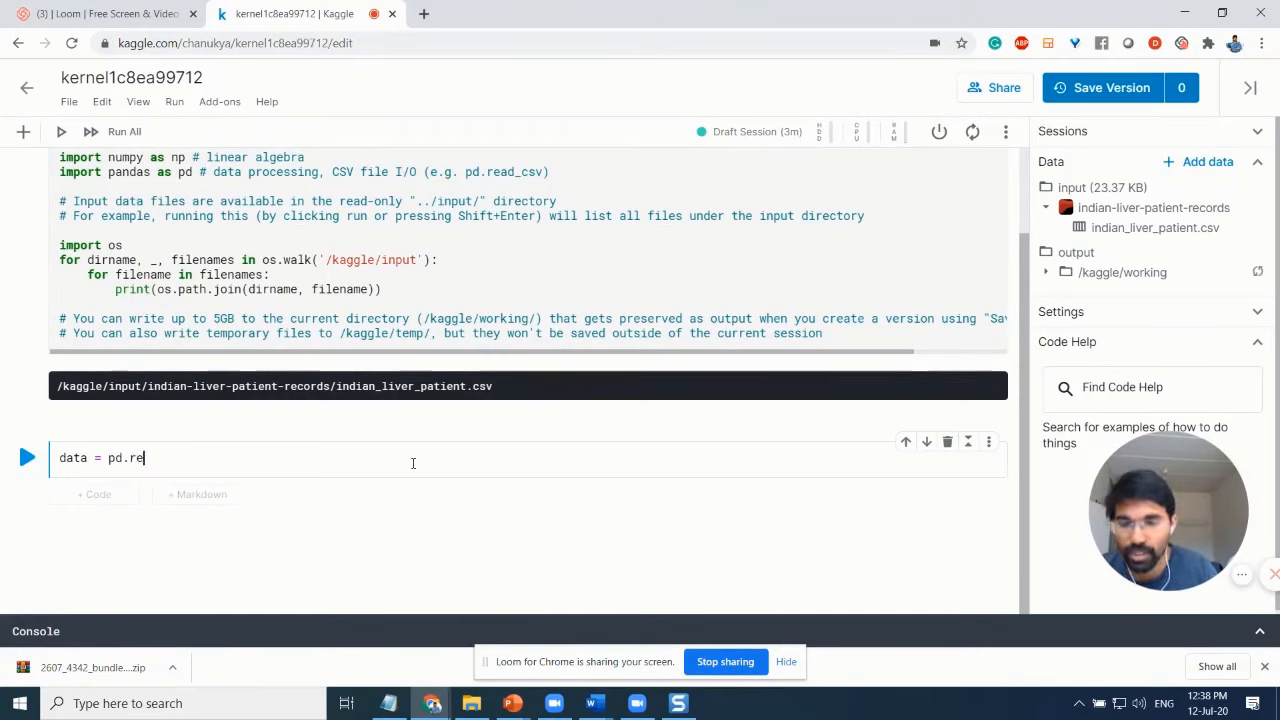
pyautogui.write('ad_cs')
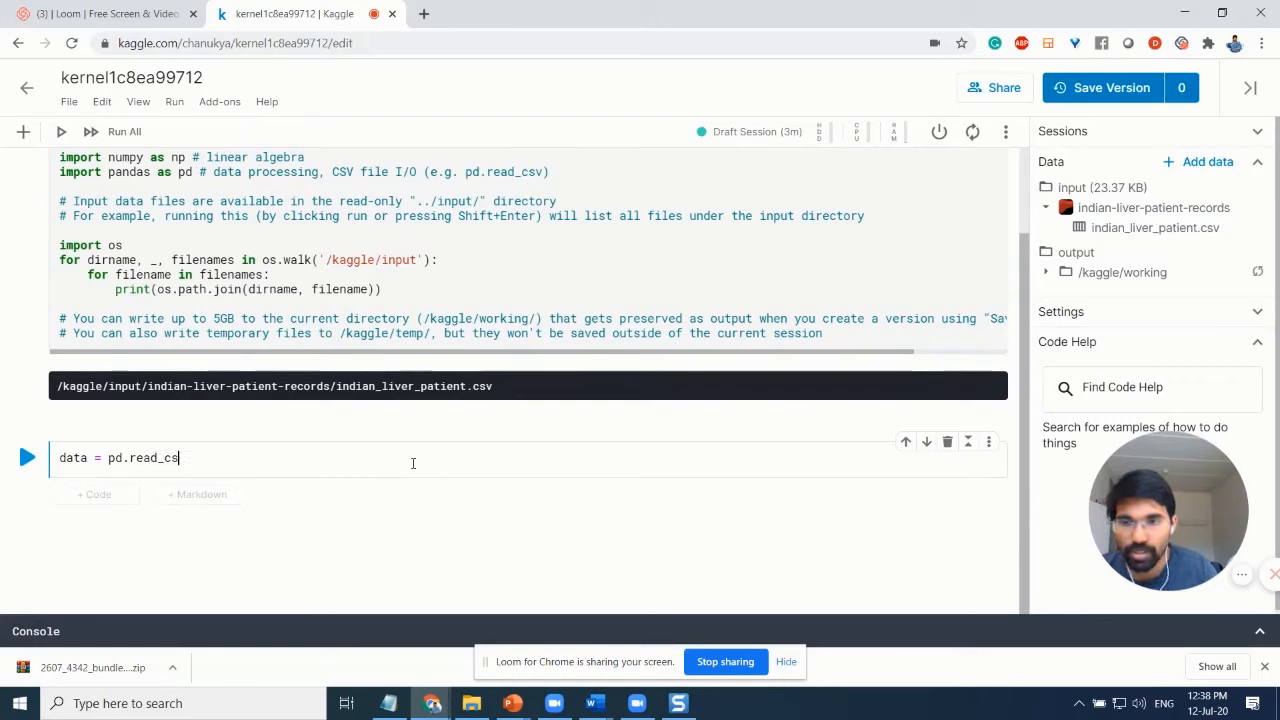
pyautogui.write('vP')
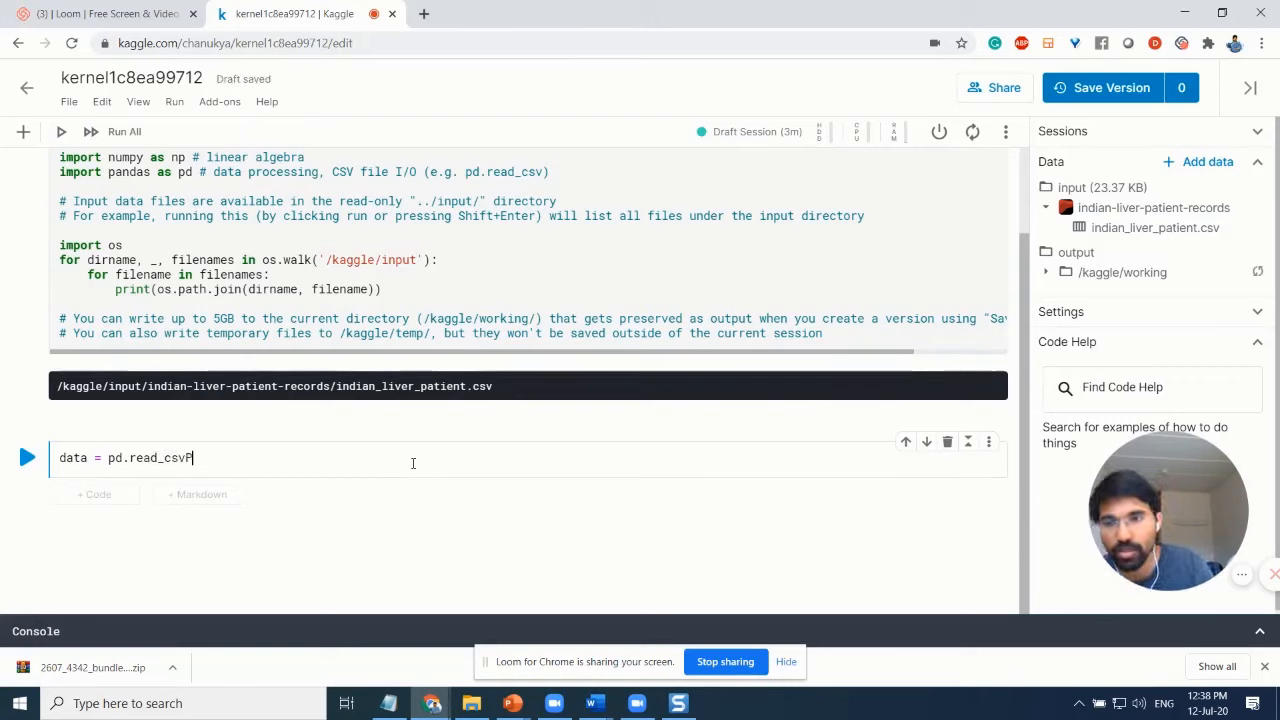
pyautogui.write(':')
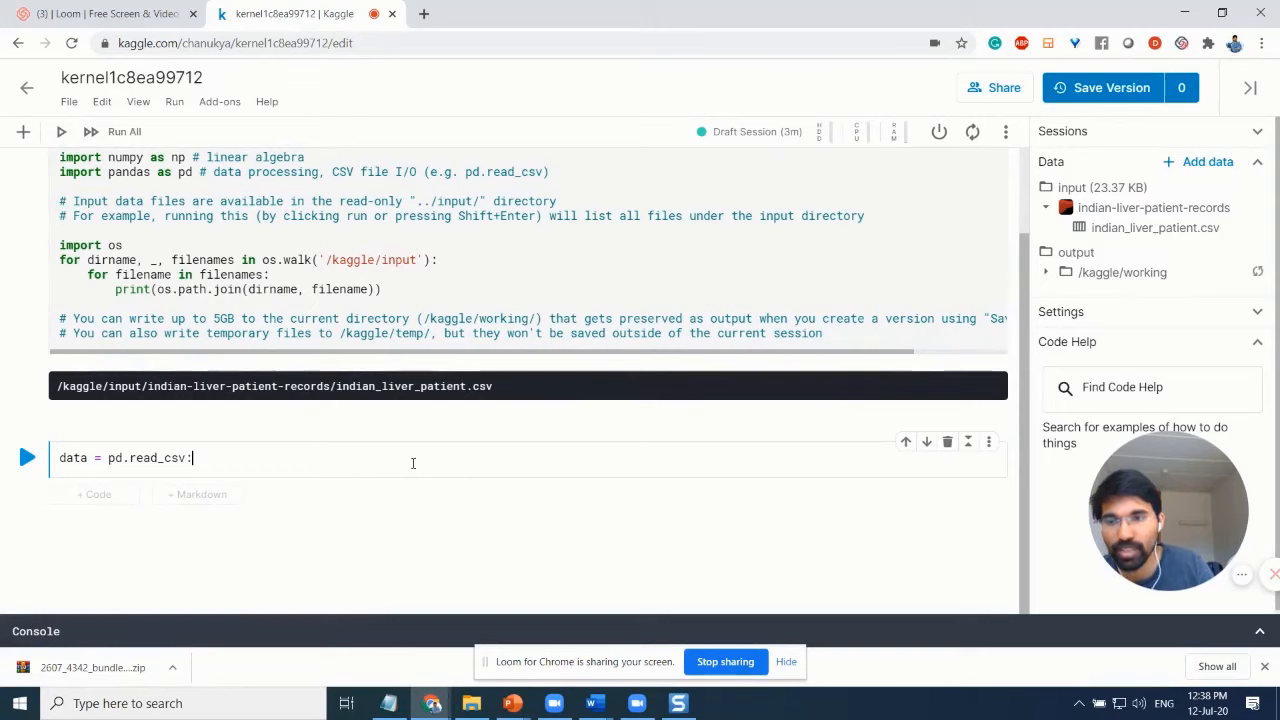
pyautogui.press('Backspace')
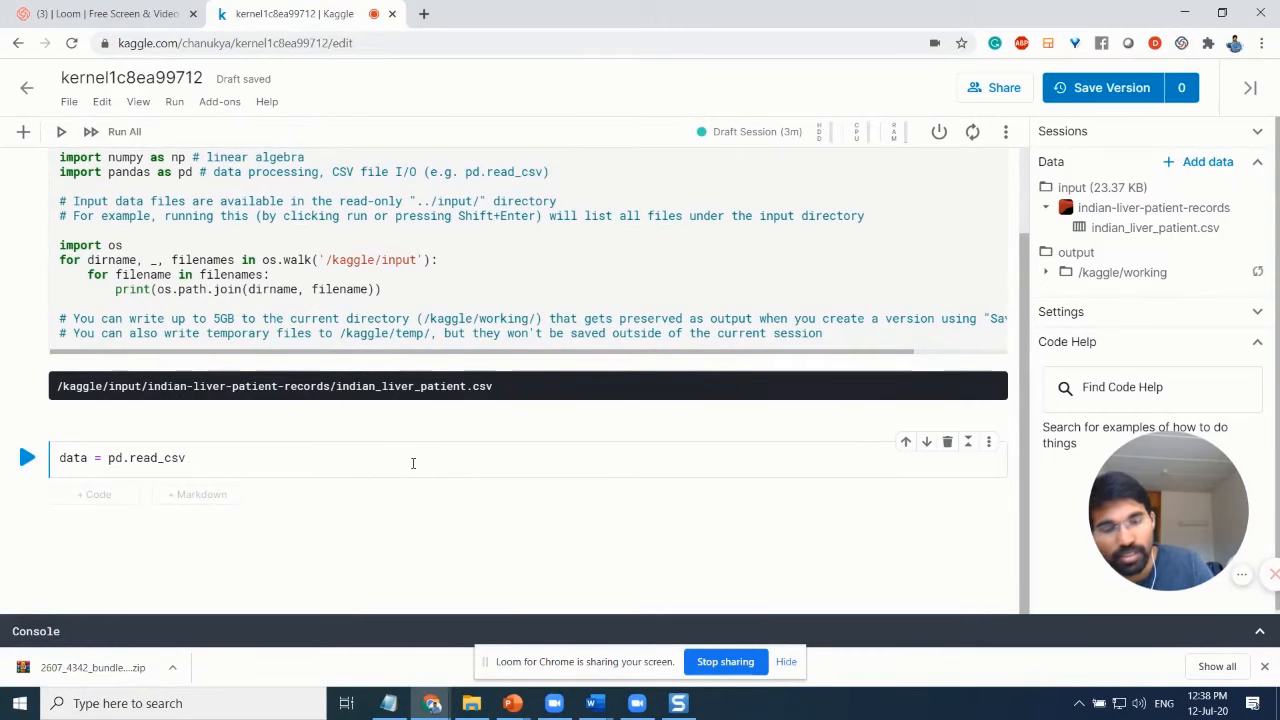
pyautogui.write('()')
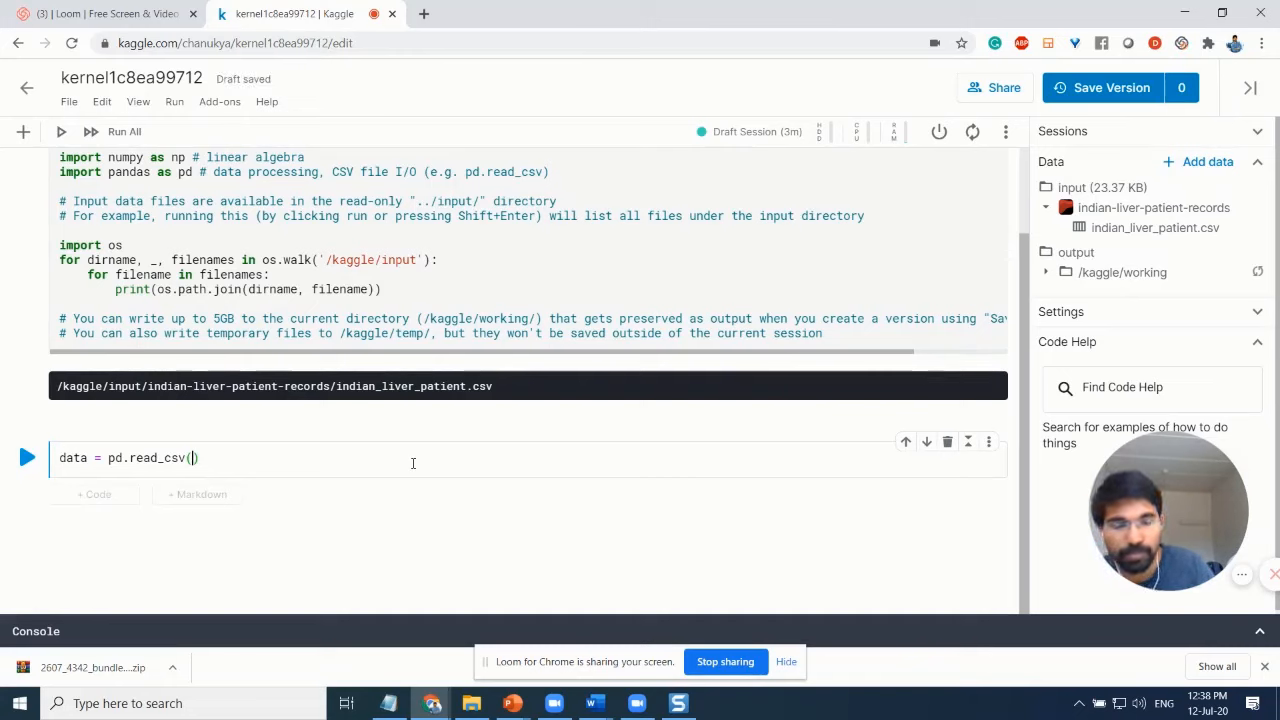
pyautogui.write("''")
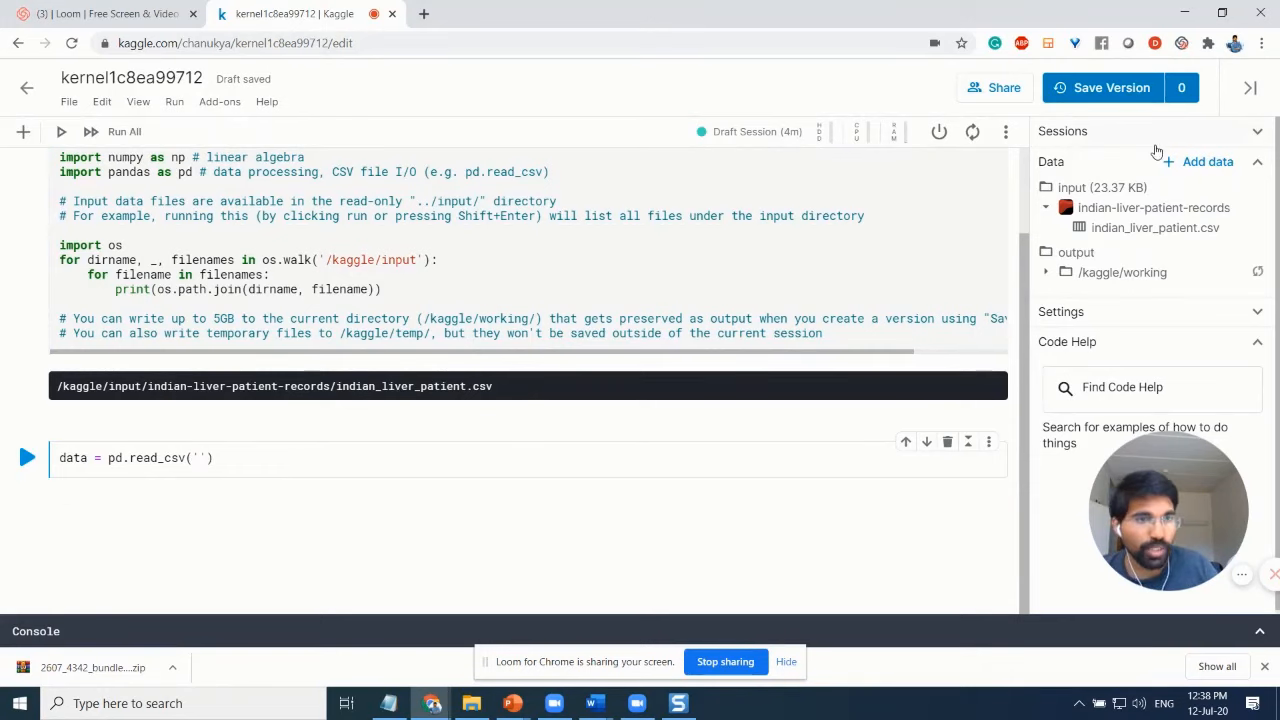
# Fill read_csv with the indian_liver_patient.csv path from the Data panel and add a code cell
pyautogui.click(1046, 207)
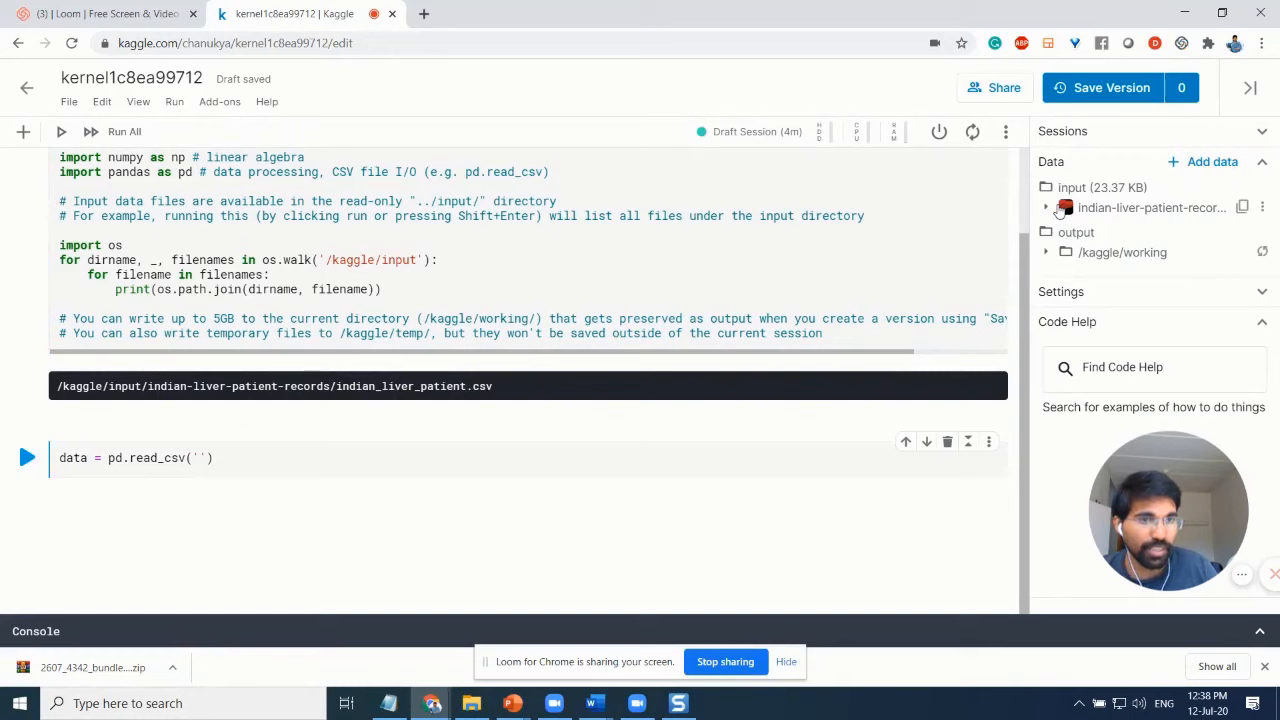
pyautogui.click(1046, 207)
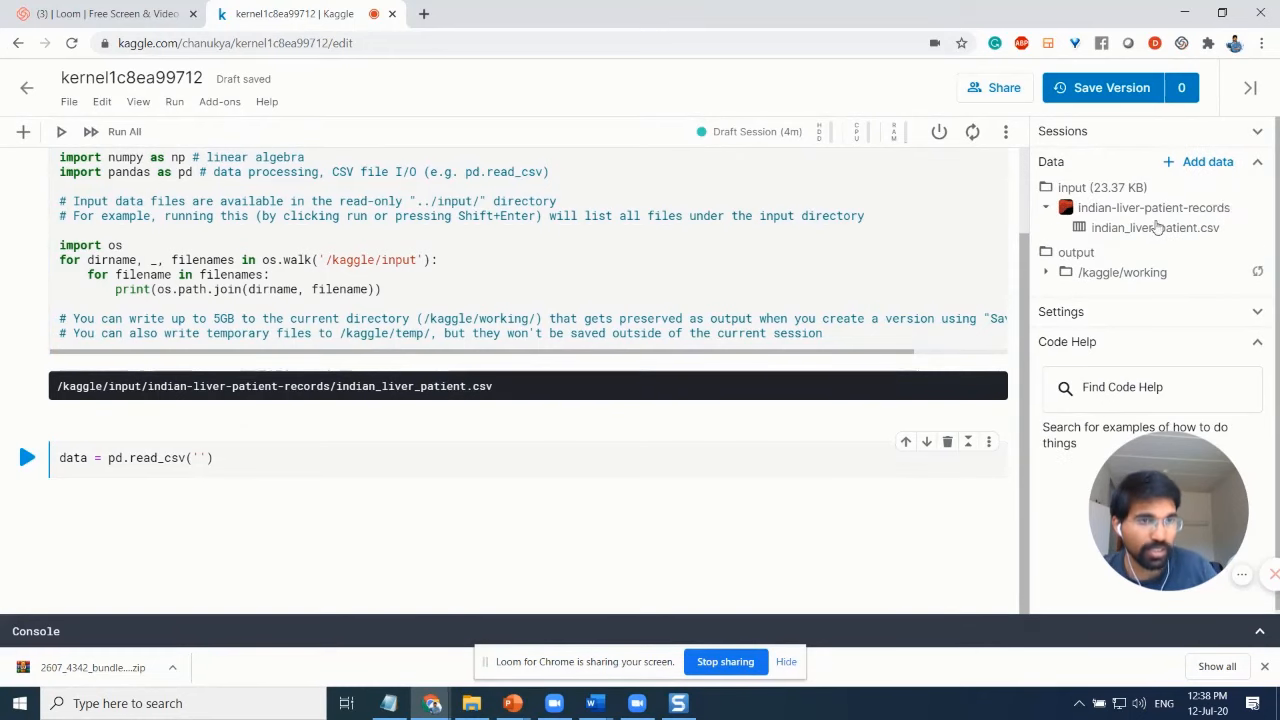
pyautogui.moveTo(1155, 228)
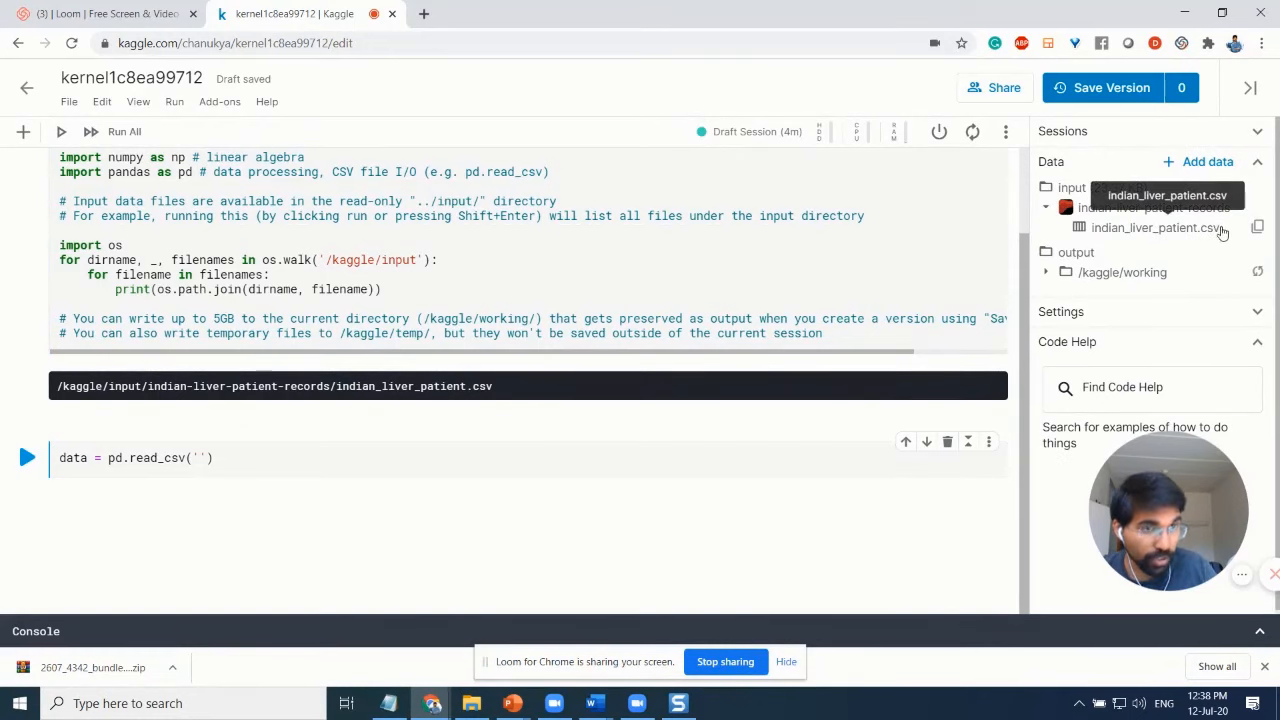
pyautogui.moveTo(1258, 228)
pyautogui.write('../input/indian-liver-patient-records/indian_liver_patient.csv')
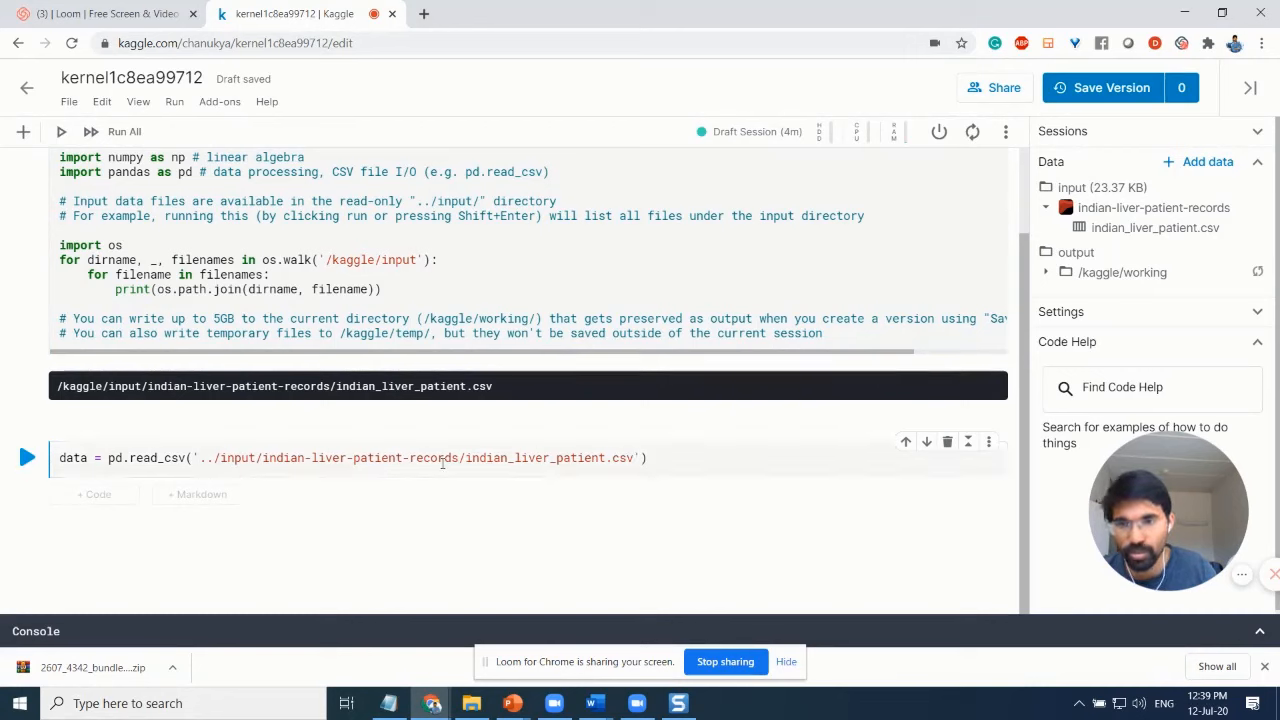
pyautogui.click(93, 494)
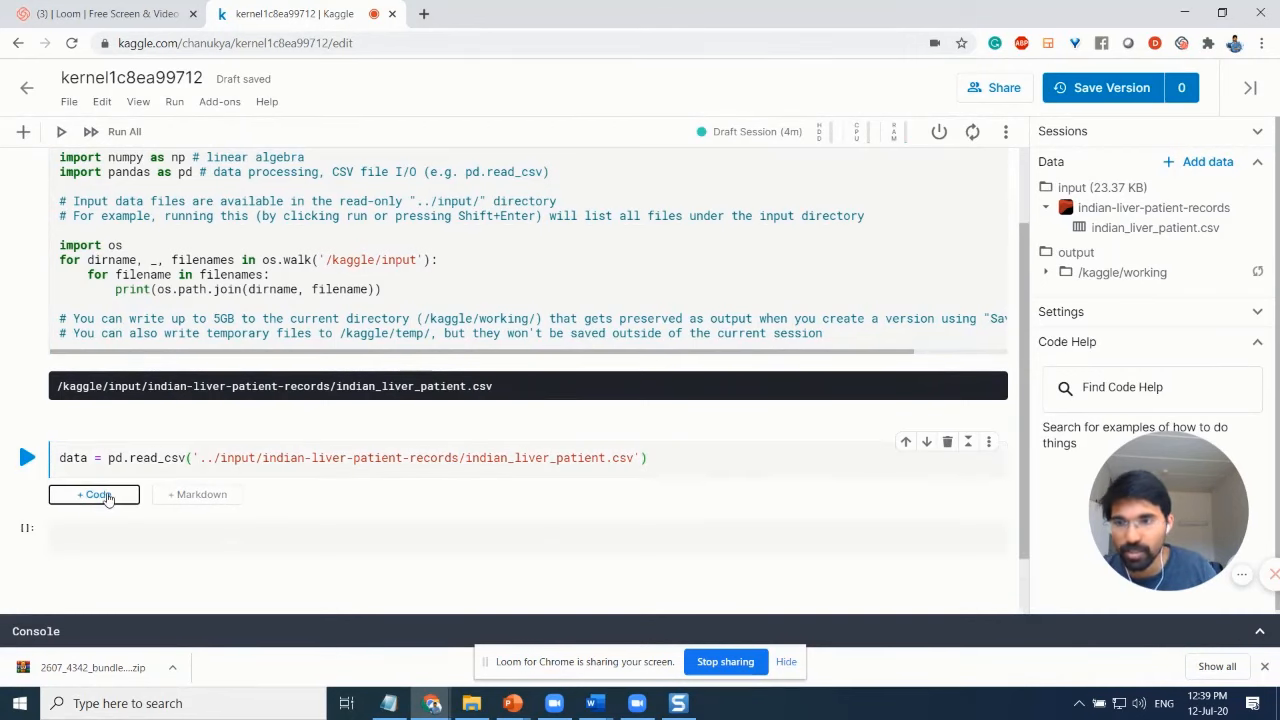
# Run data.head() in the new cell and scroll to the five-row output table
pyautogui.click(94, 494)
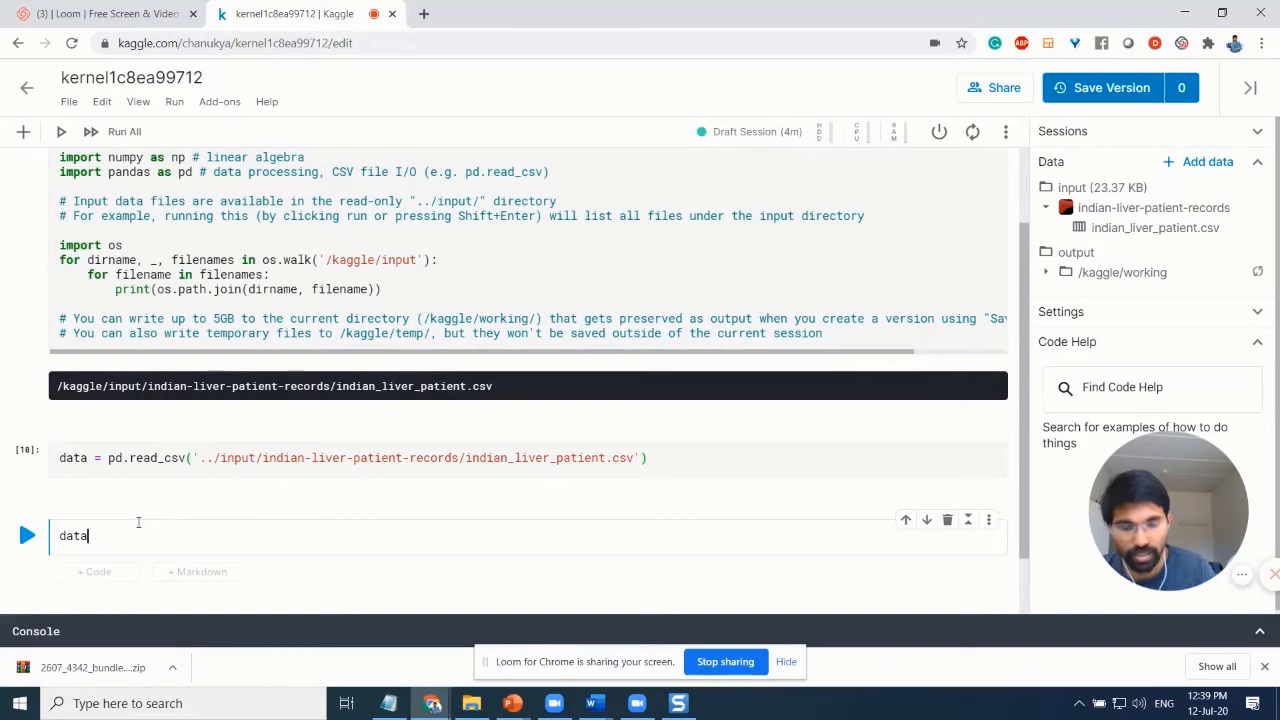
pyautogui.write('.head')
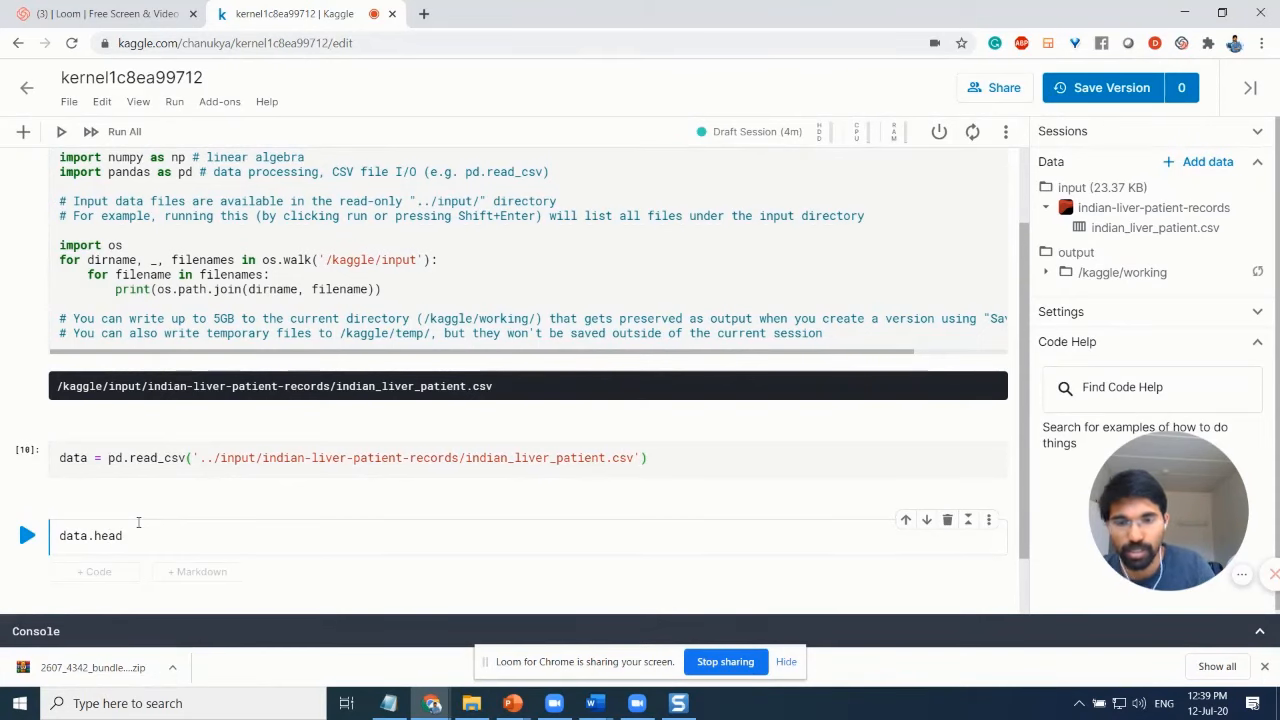
pyautogui.click(27, 535)
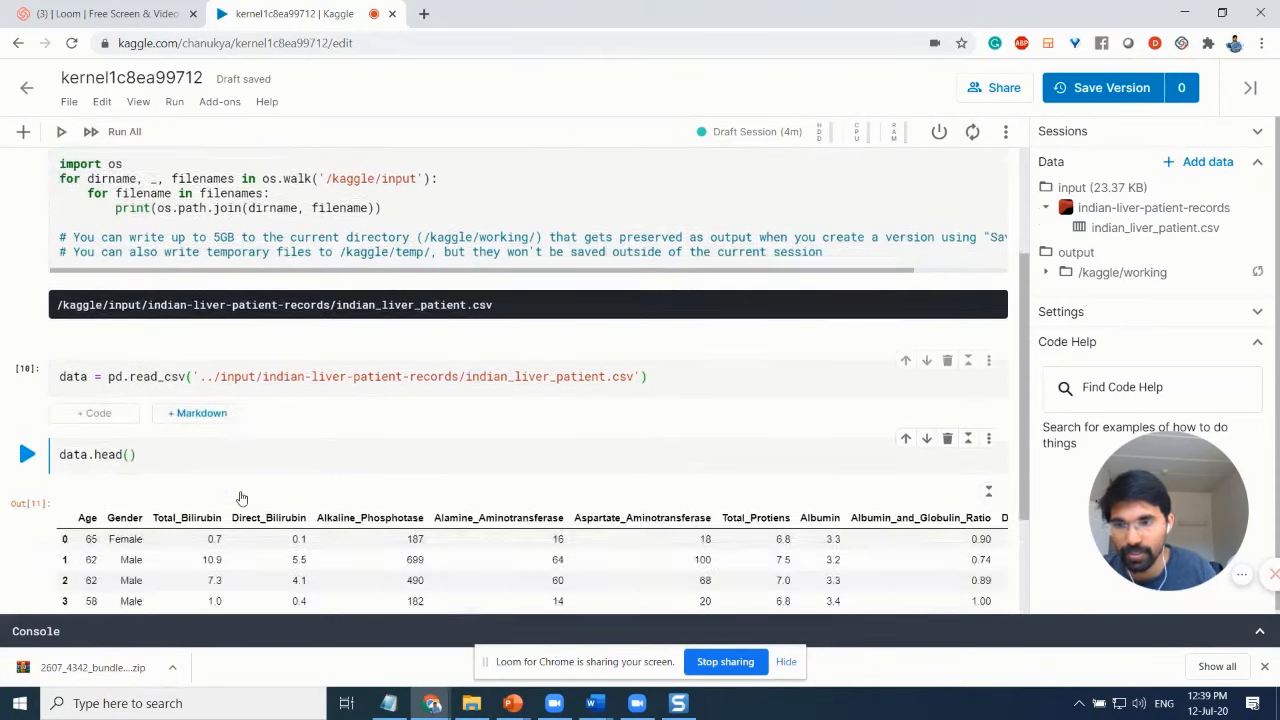
pyautogui.scroll(-3)
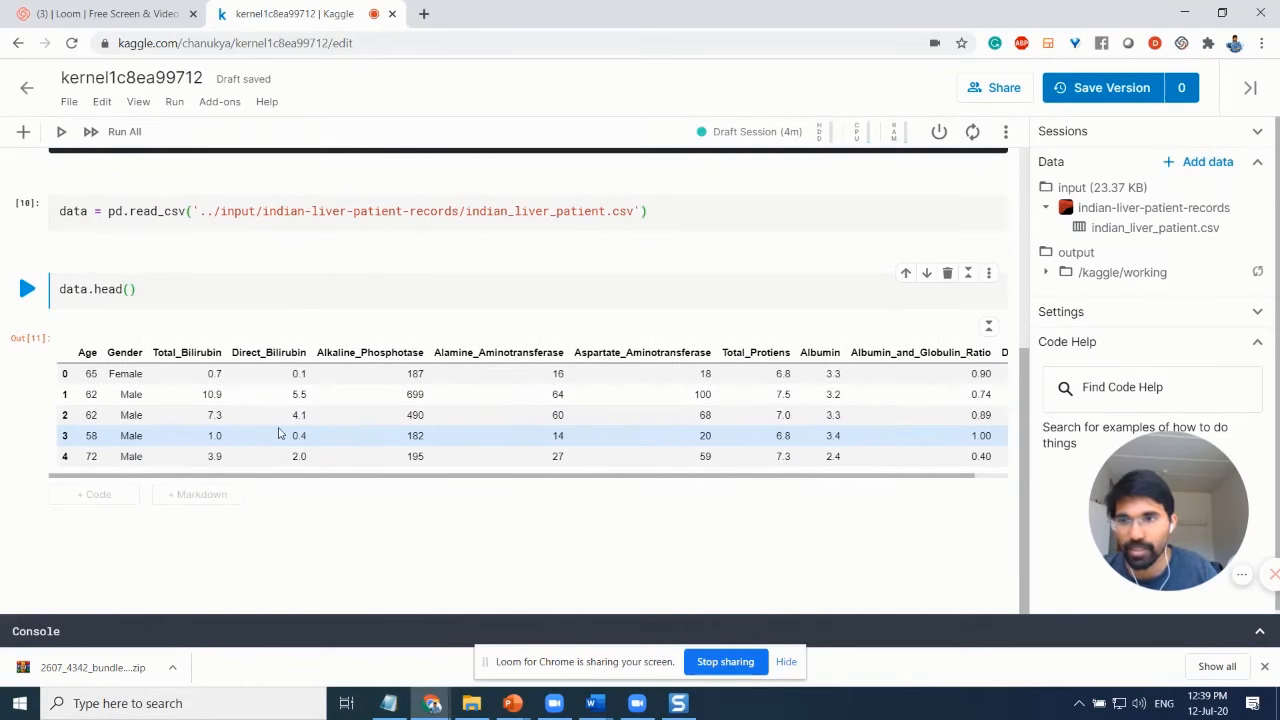